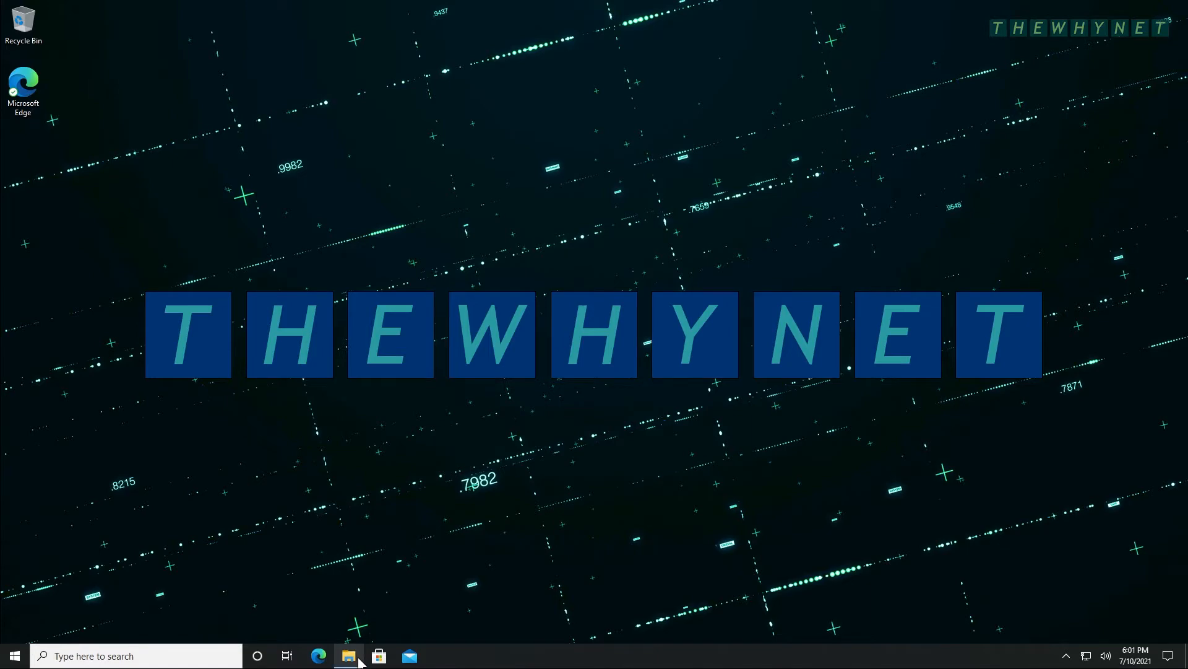
Show This PC in File Explorer with its C:, D: and DVD drives listed.
{"action": "left_click", "coordinate": [349, 656]}
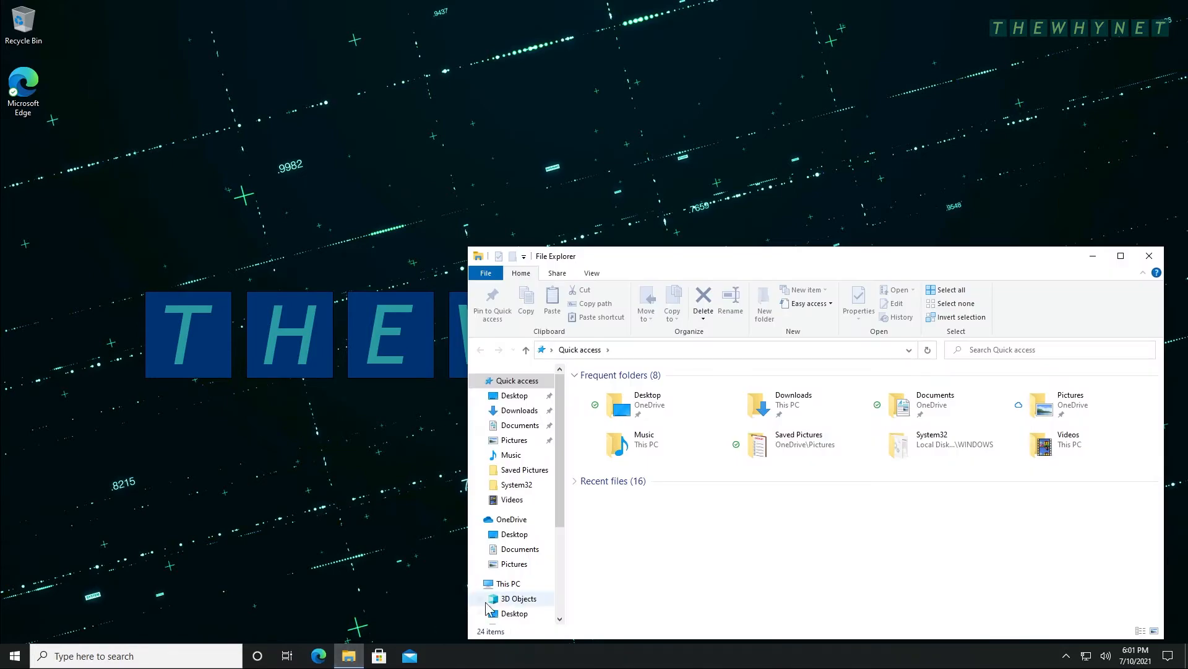
{"action": "left_click", "coordinate": [506, 583]}
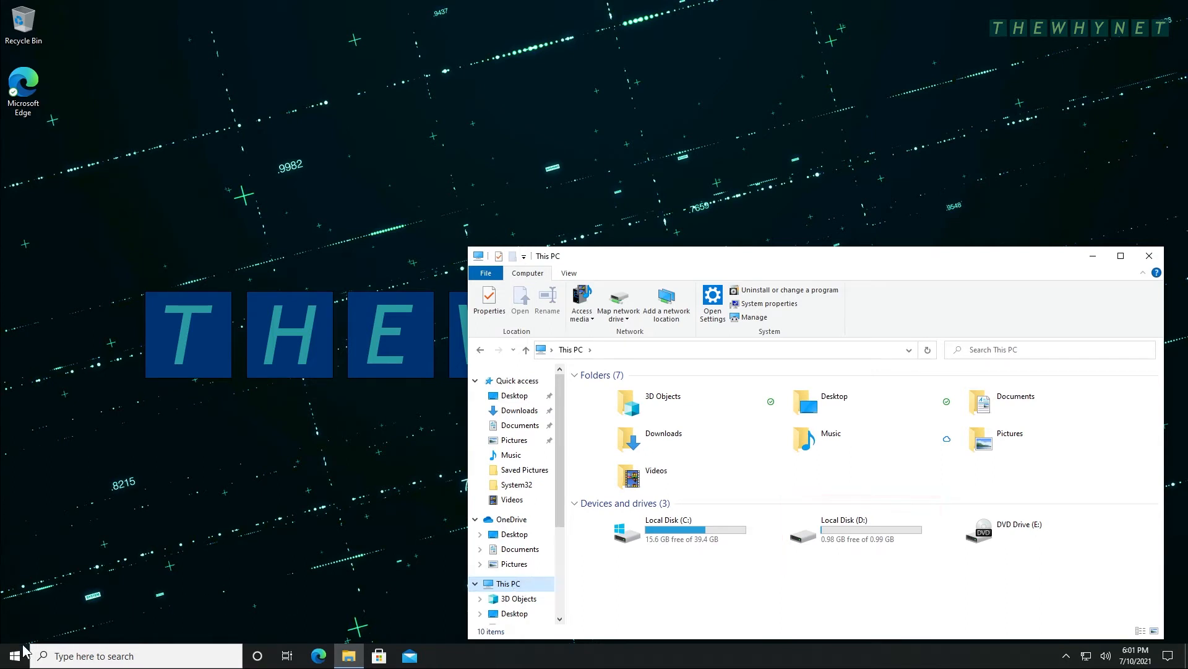
Add drive D as the File History drive on the Backup page, switching automatic backup on.
{"action": "left_click", "coordinate": [11, 655]}
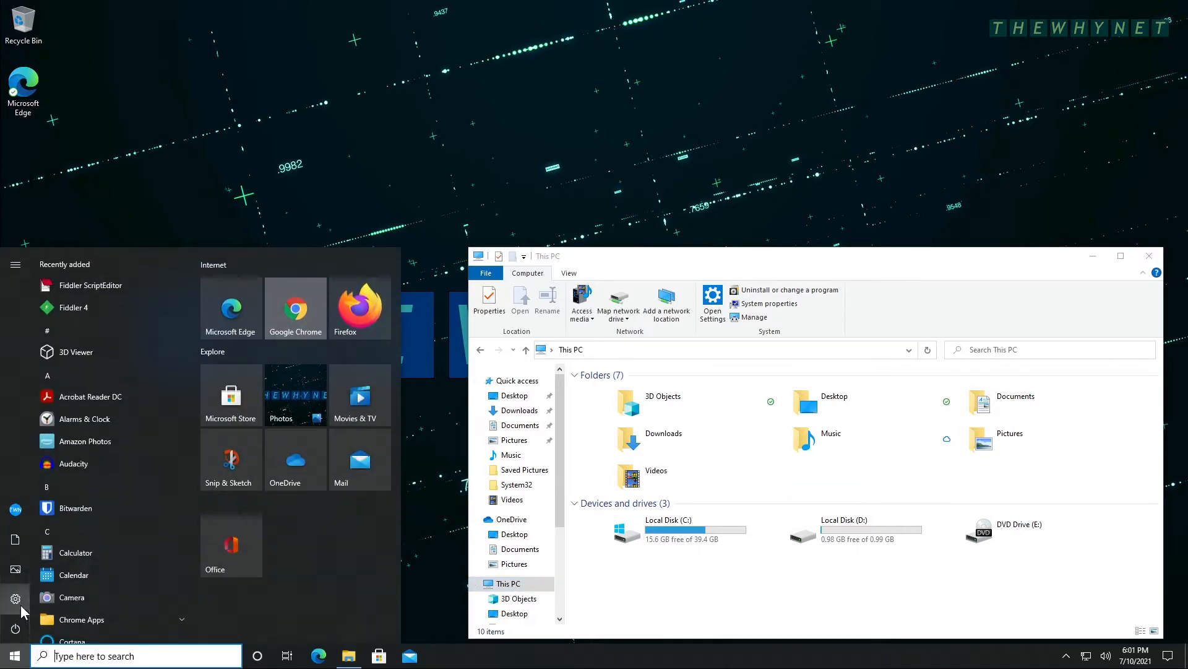
{"action": "left_click", "coordinate": [15, 599]}
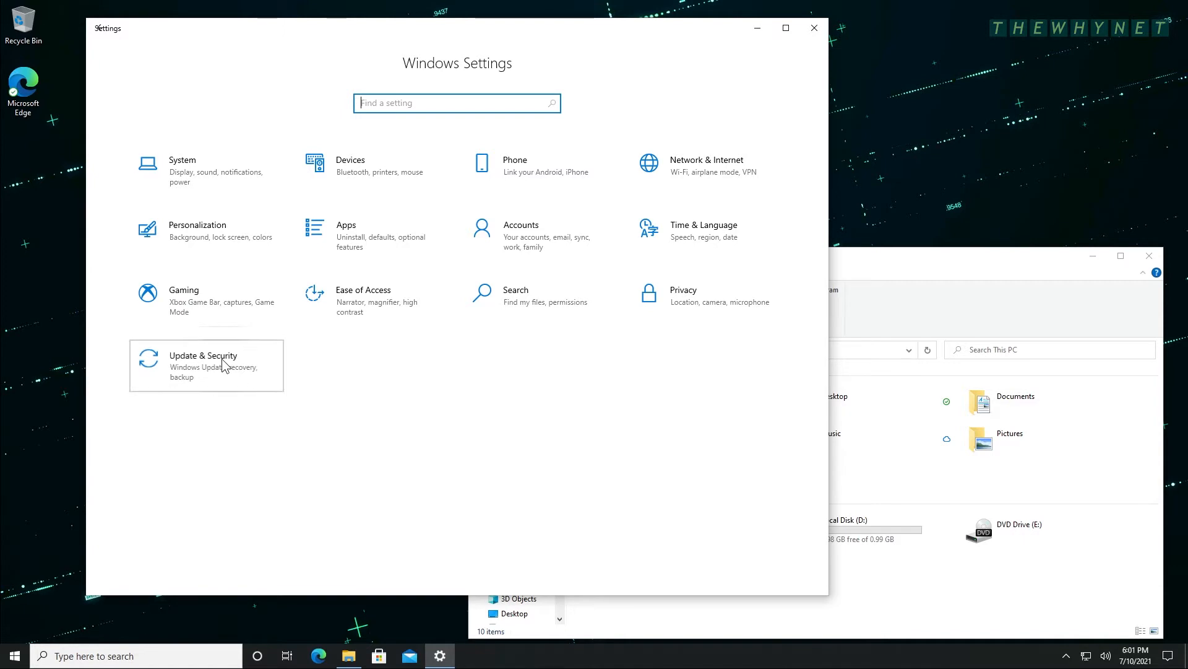
{"action": "left_click", "coordinate": [202, 366]}
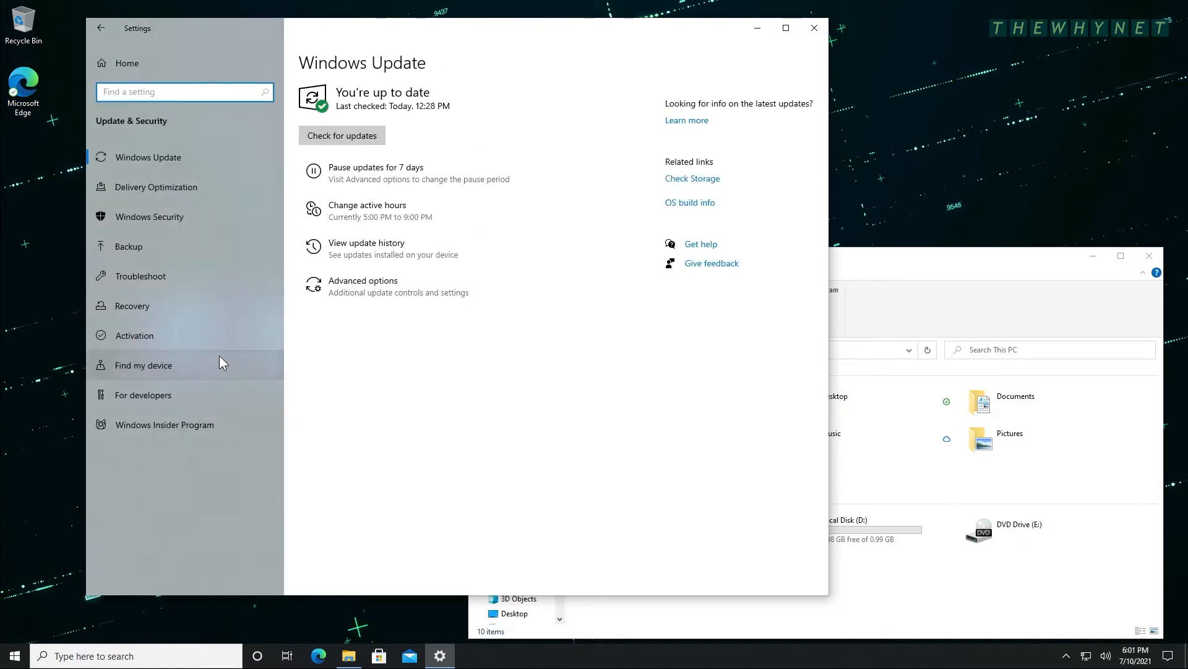
{"action": "left_click", "coordinate": [127, 245]}
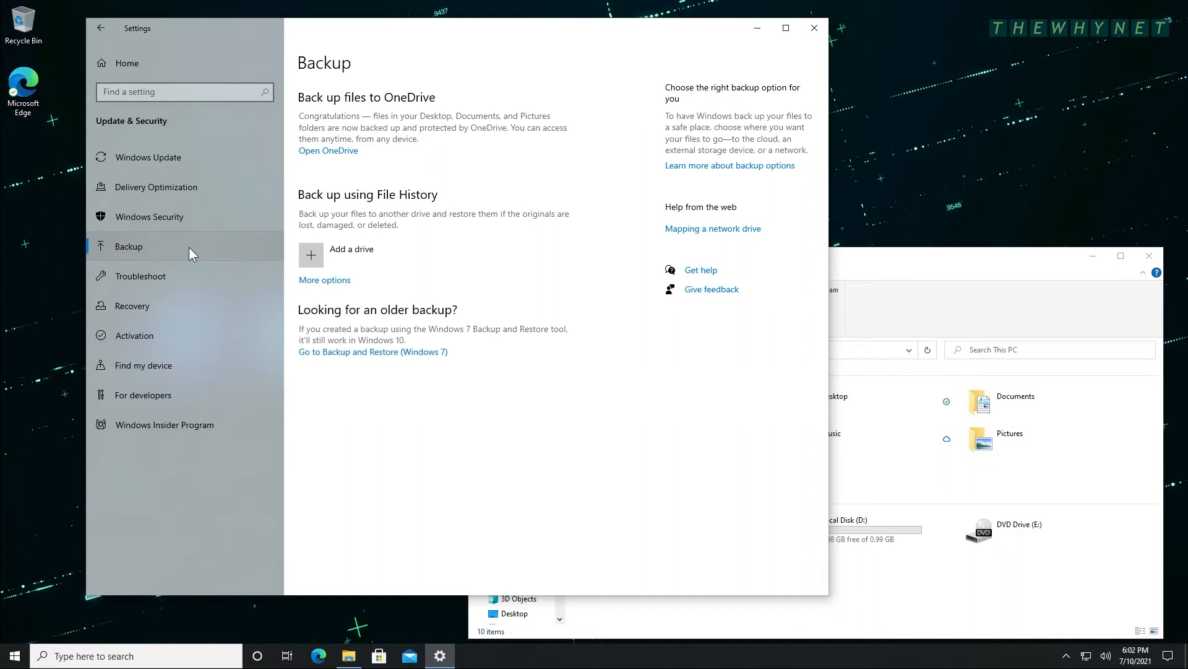
{"action": "left_click", "coordinate": [311, 255]}
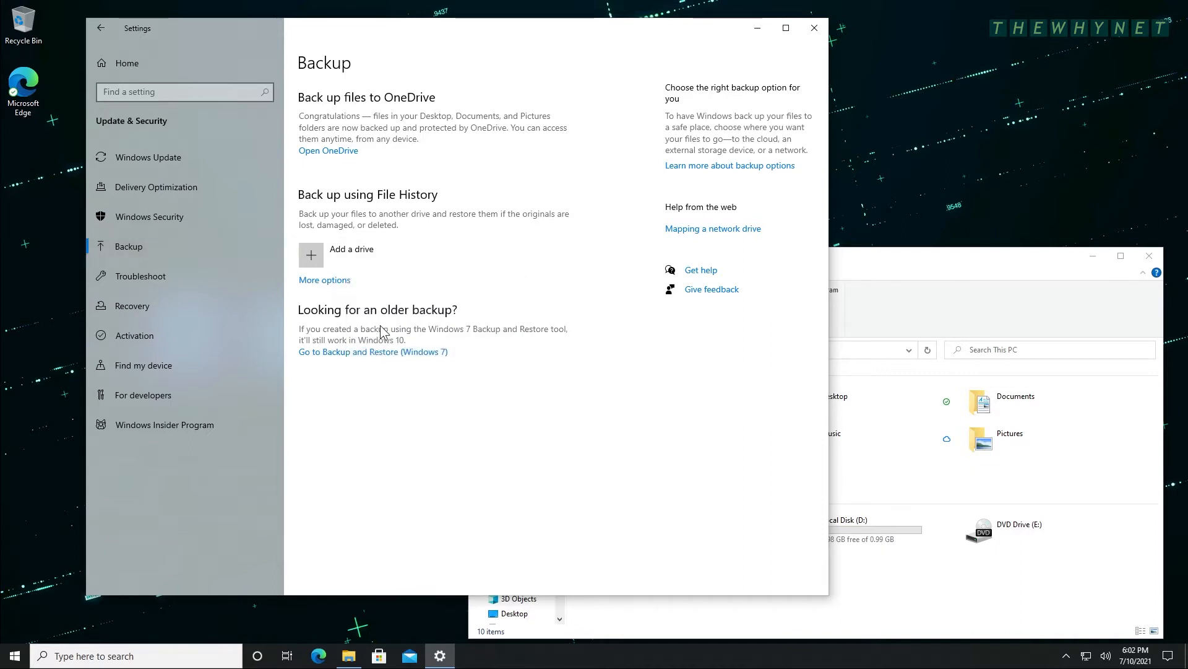
{"action": "left_click", "coordinate": [309, 254]}
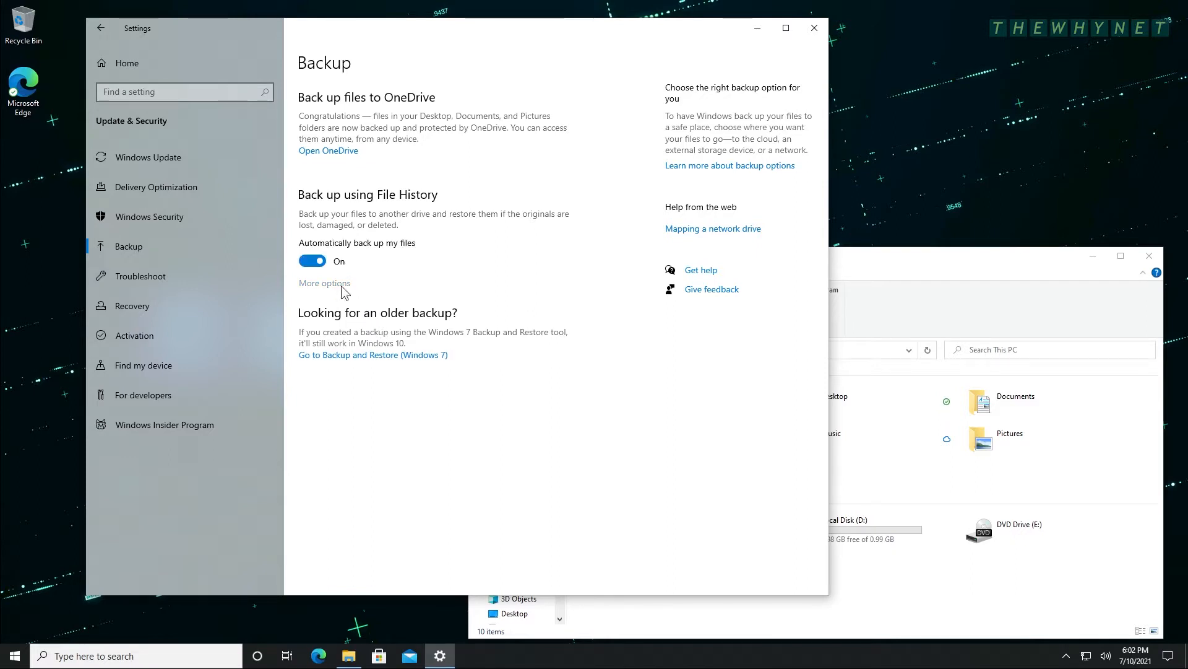
Set 'Back up my files' to Every 10 minutes and review the backed-up folders list.
{"action": "left_click", "coordinate": [323, 282]}
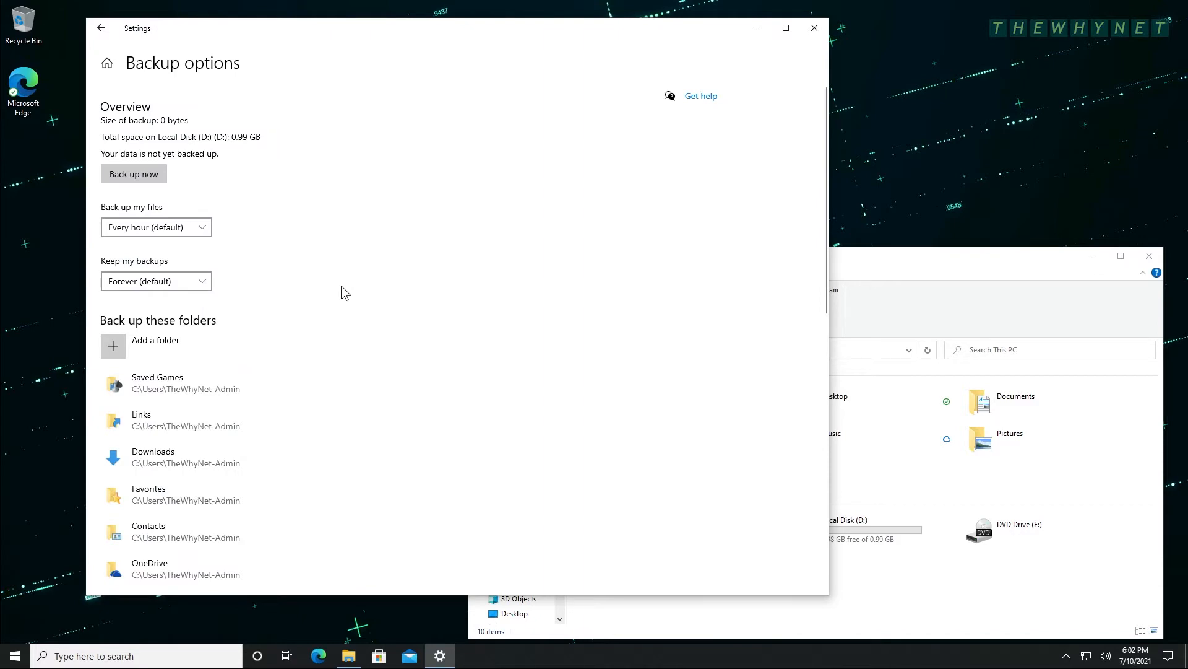
{"action": "mouse_move", "coordinate": [299, 268]}
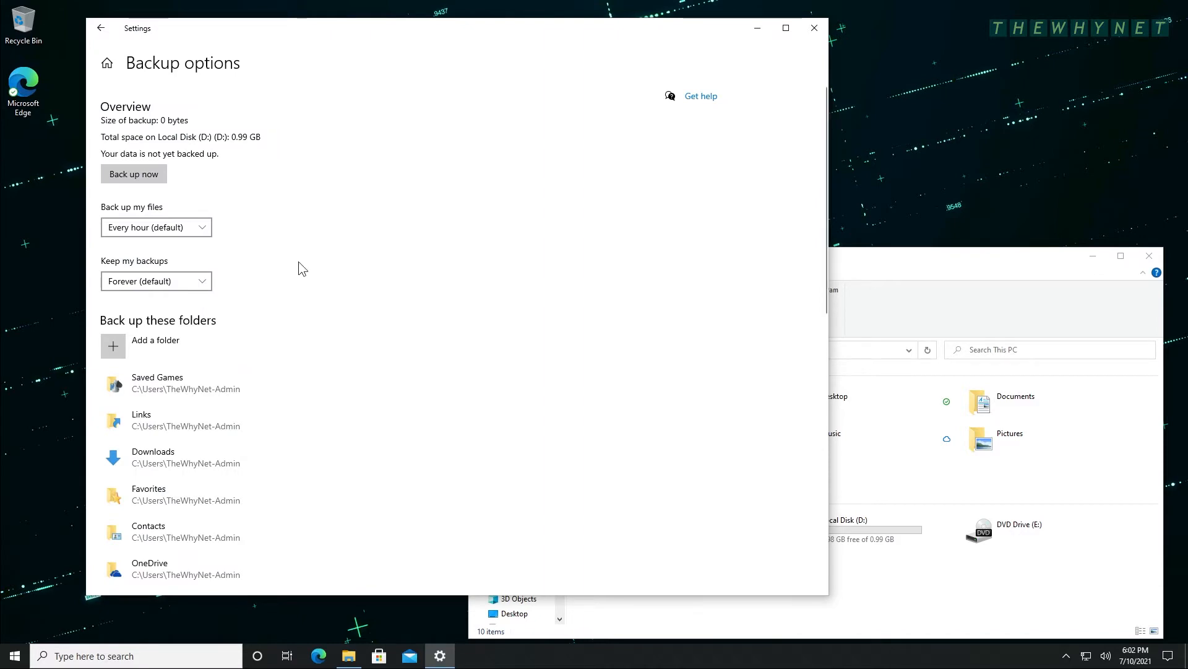
{"action": "left_click", "coordinate": [156, 226]}
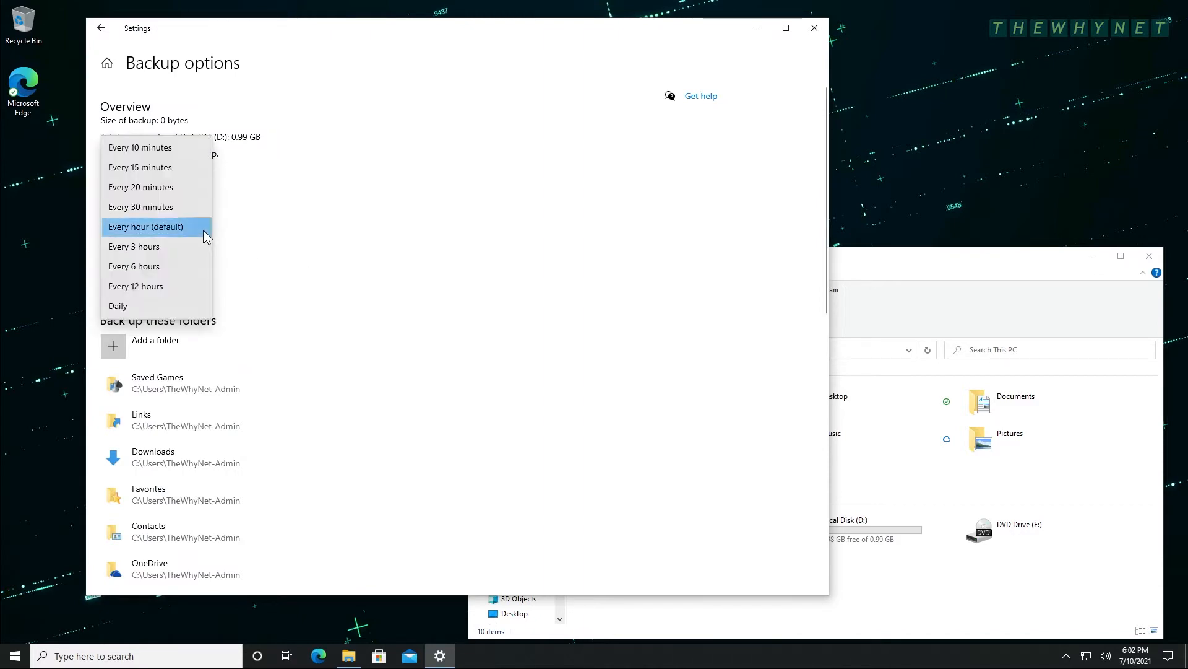
{"action": "left_click", "coordinate": [146, 226]}
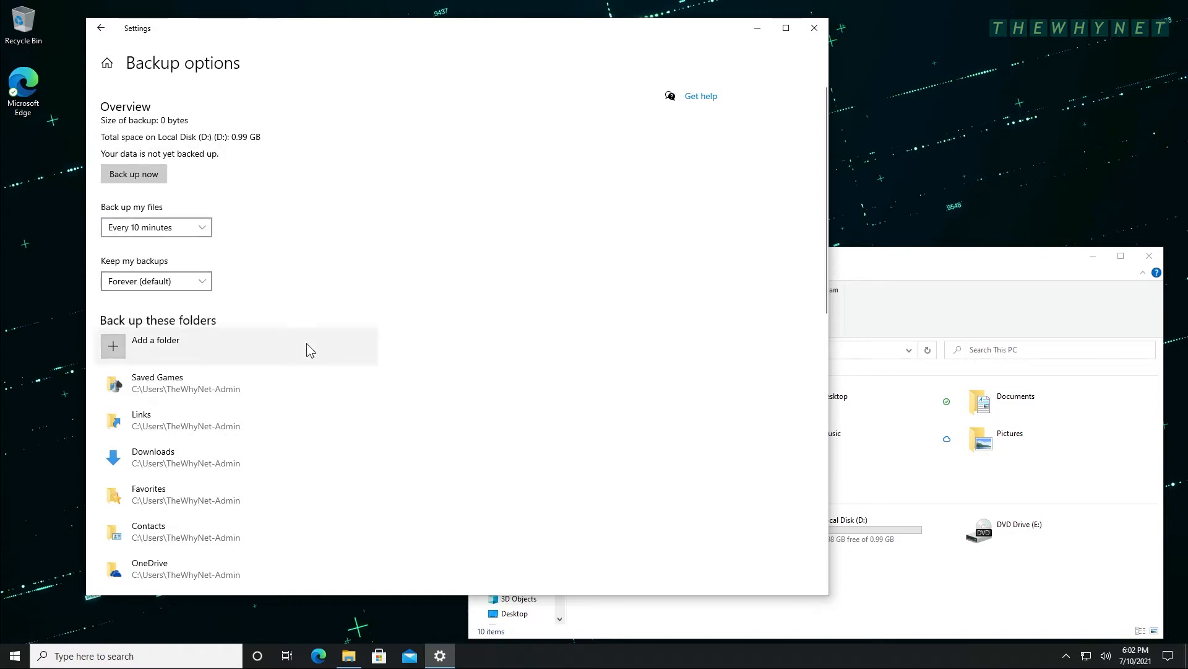
{"action": "mouse_move", "coordinate": [428, 421]}
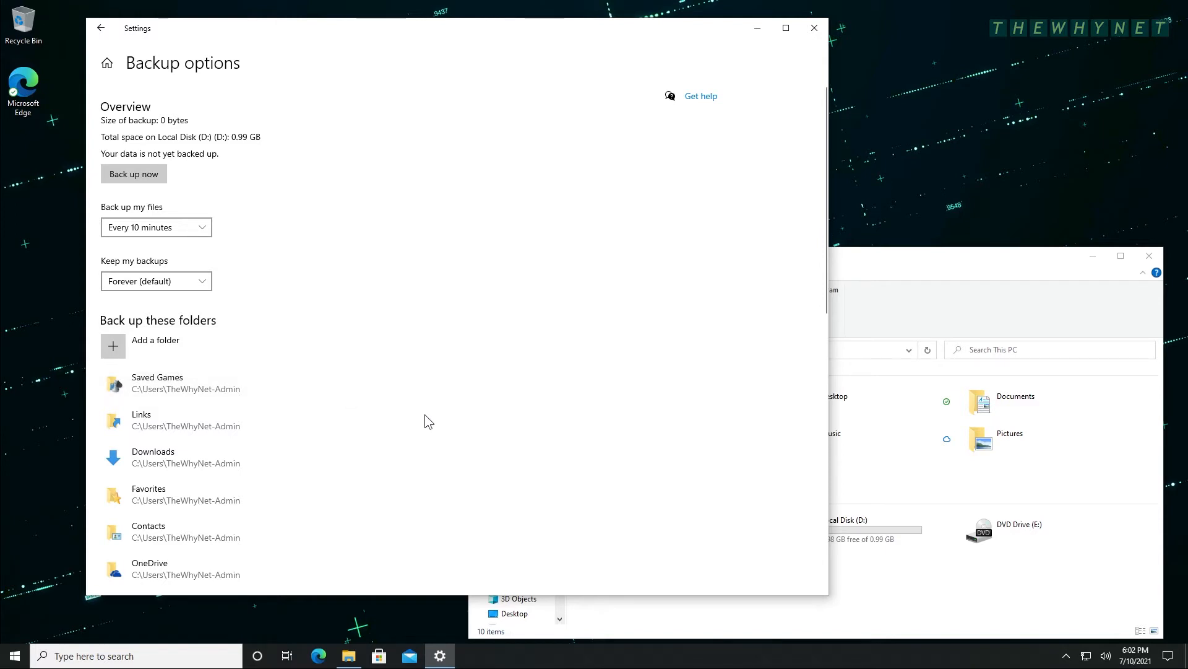
{"action": "scroll", "scroll_direction": "down", "scroll_amount": 3}
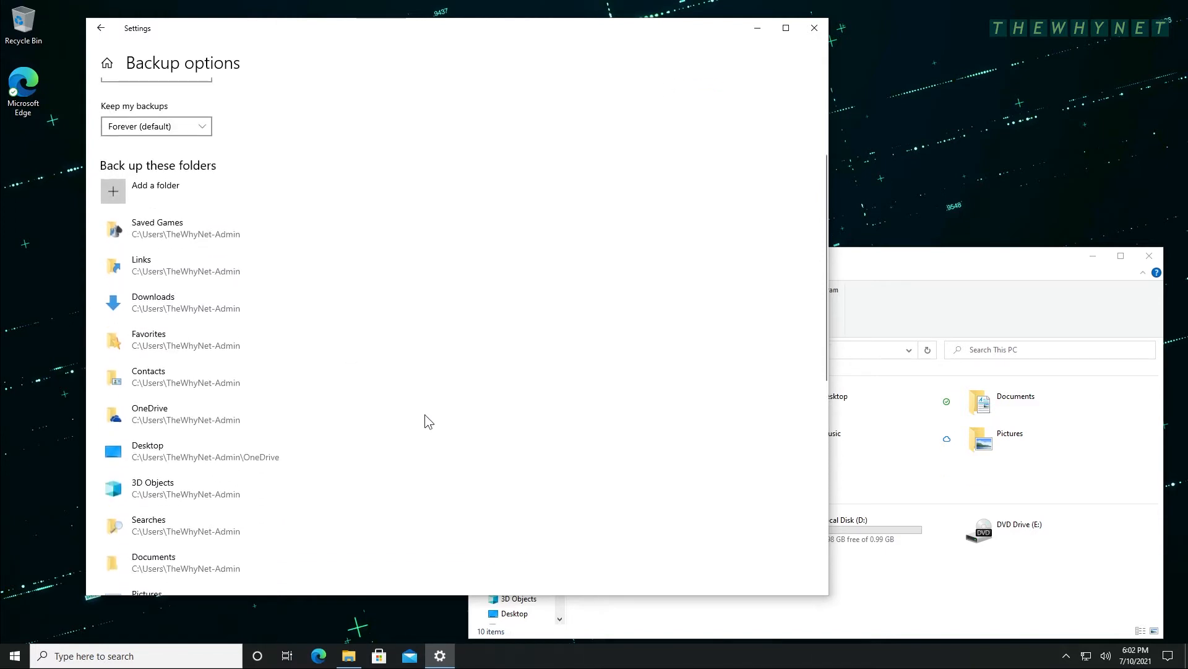
{"action": "scroll", "scroll_direction": "down", "scroll_amount": 3}
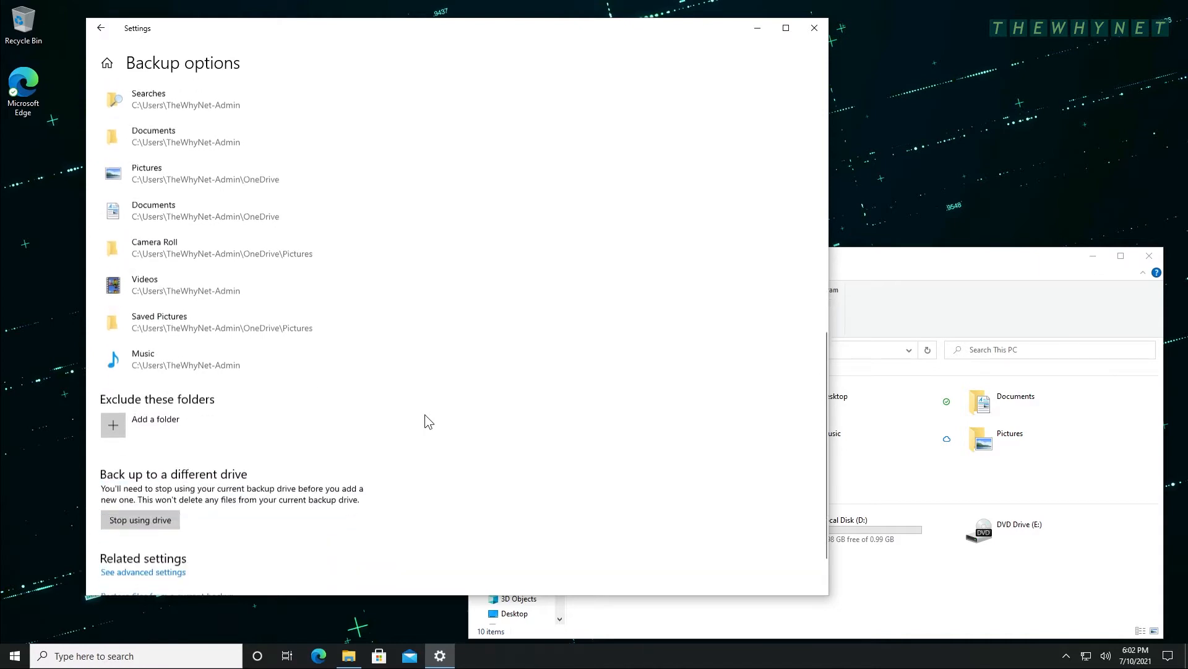
{"action": "scroll", "scroll_direction": "down", "scroll_amount": 3}
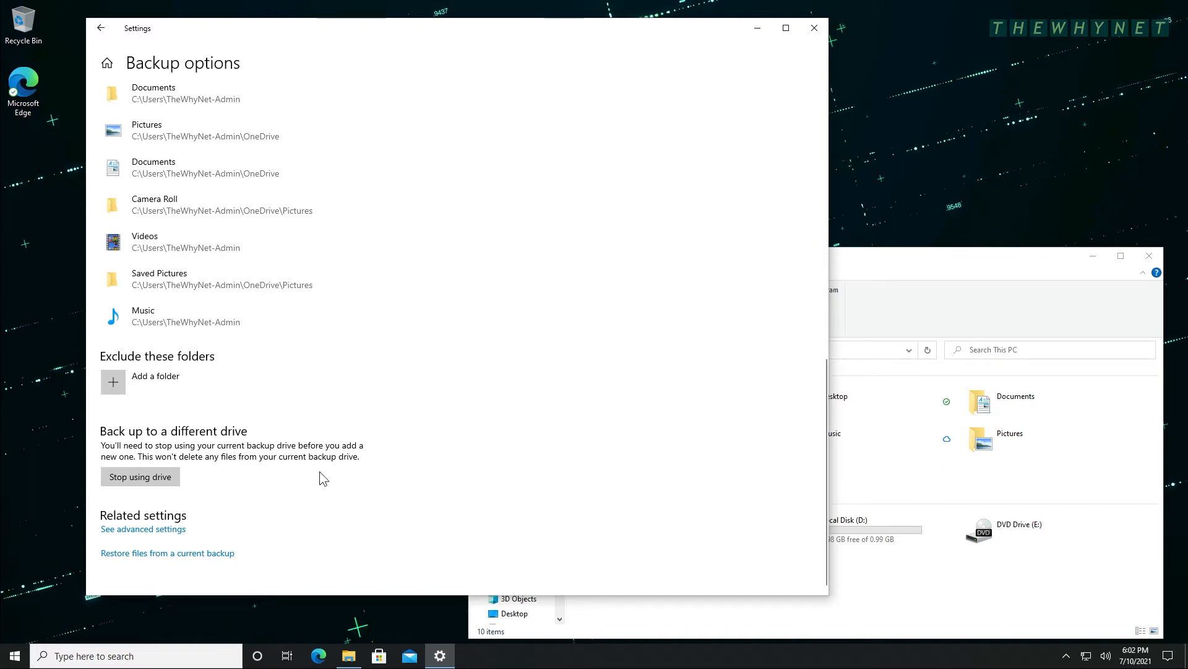
Run a File History backup now from advanced settings and check the Select drive and Exclude folders pages.
{"action": "left_click", "coordinate": [143, 529]}
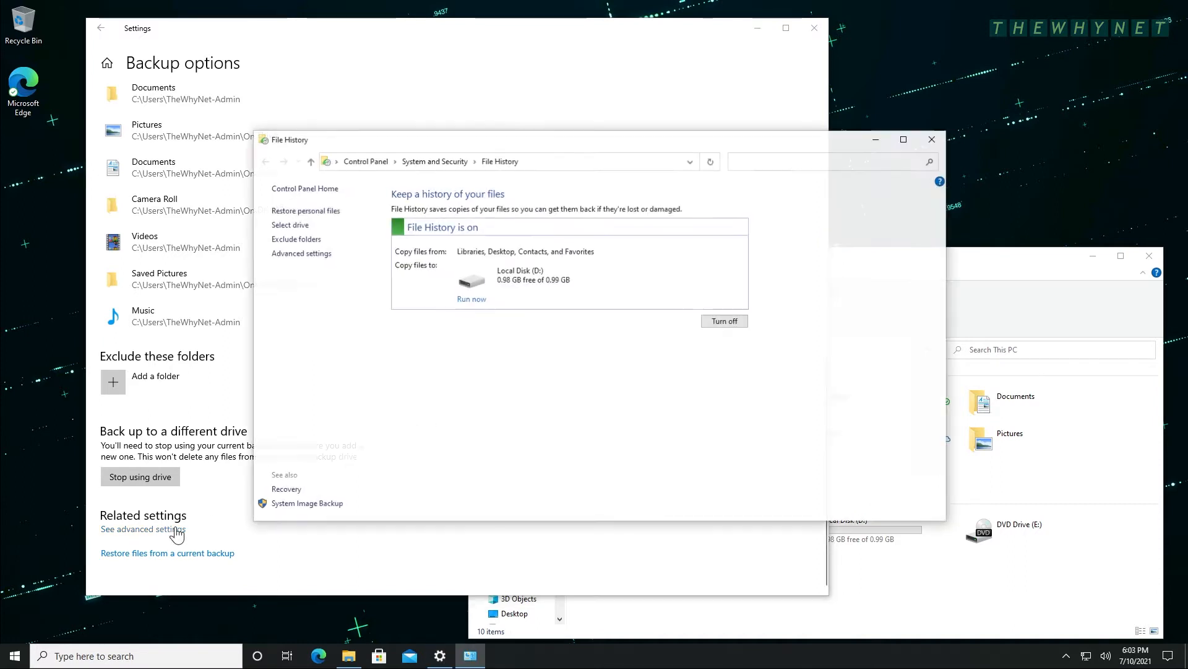
{"action": "left_click", "coordinate": [470, 298]}
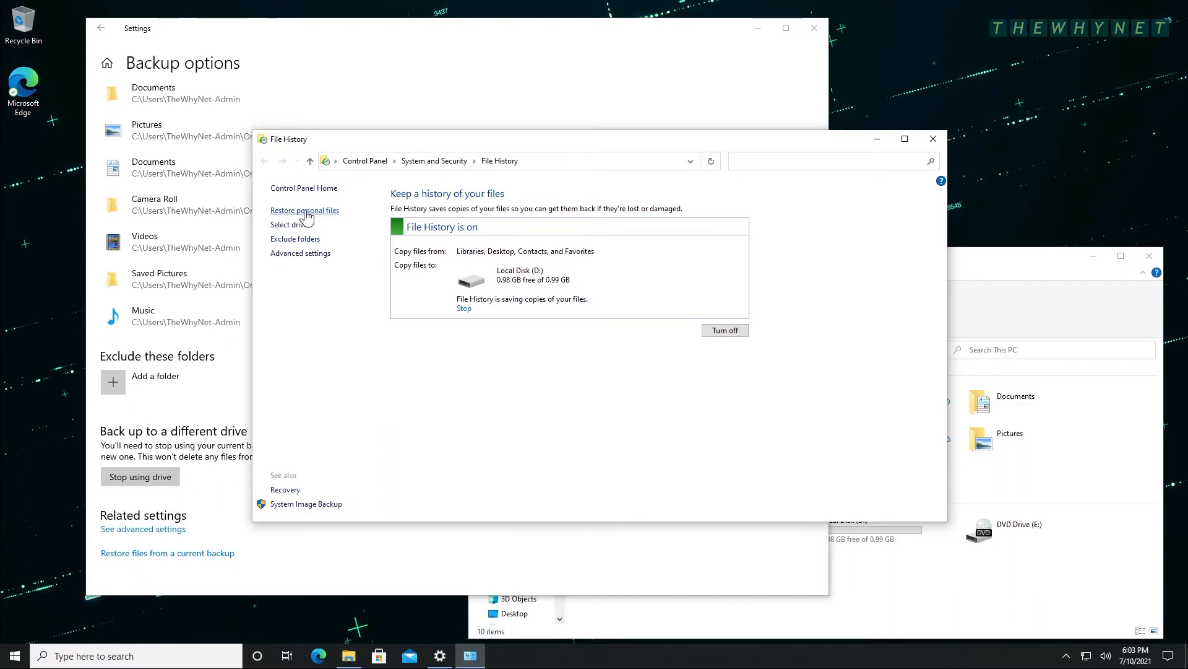
{"action": "left_click", "coordinate": [305, 211]}
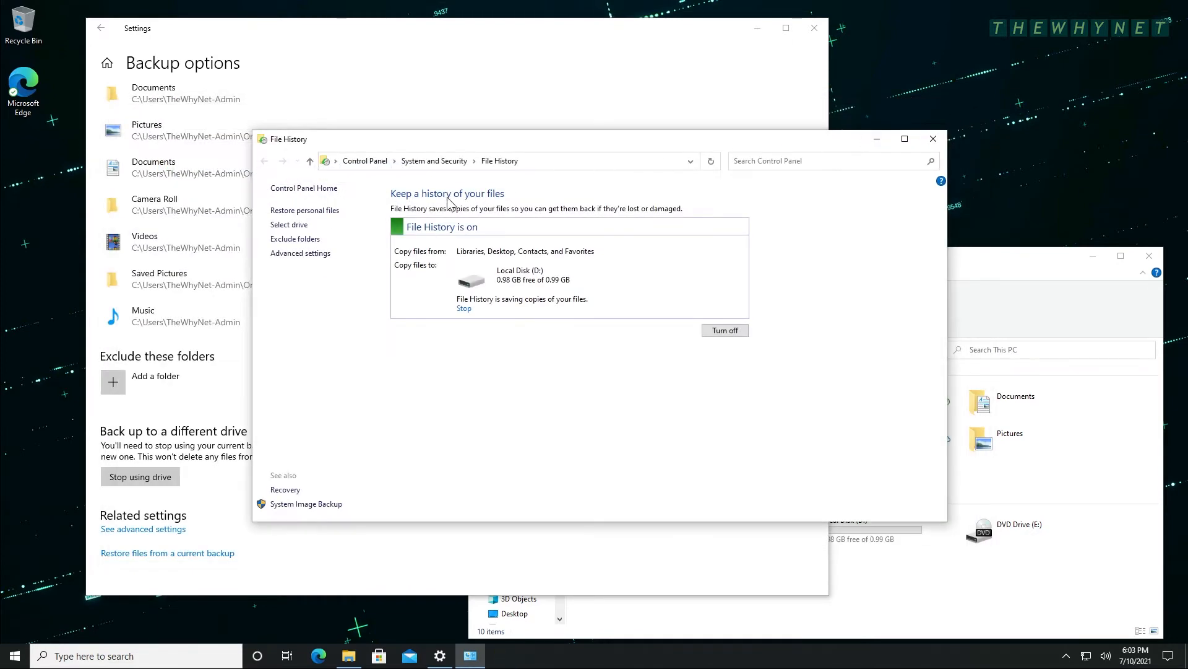
{"action": "left_click", "coordinate": [289, 224]}
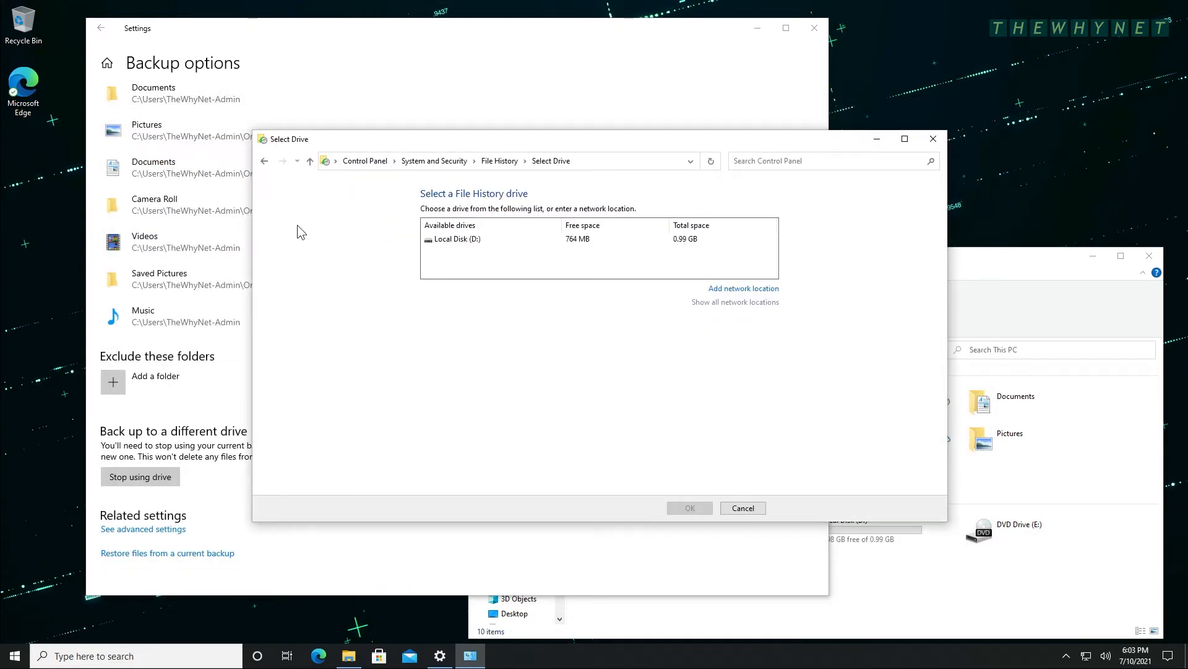
{"action": "mouse_move", "coordinate": [276, 174]}
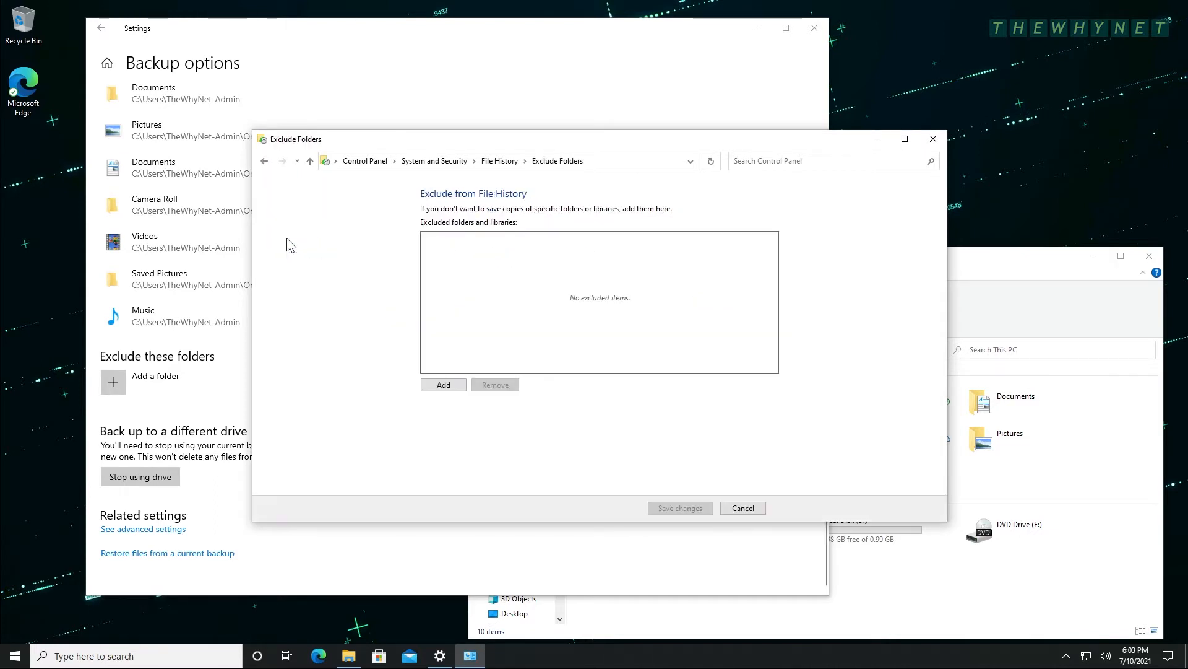
{"action": "mouse_move", "coordinate": [263, 161]}
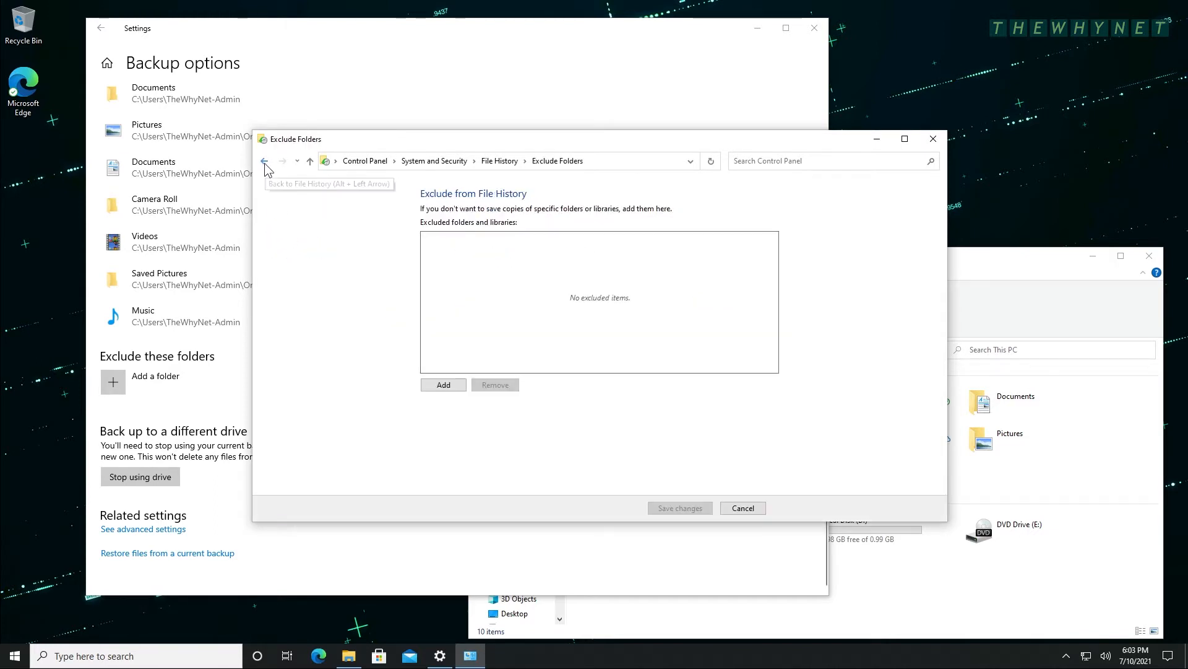
{"action": "left_click", "coordinate": [265, 161]}
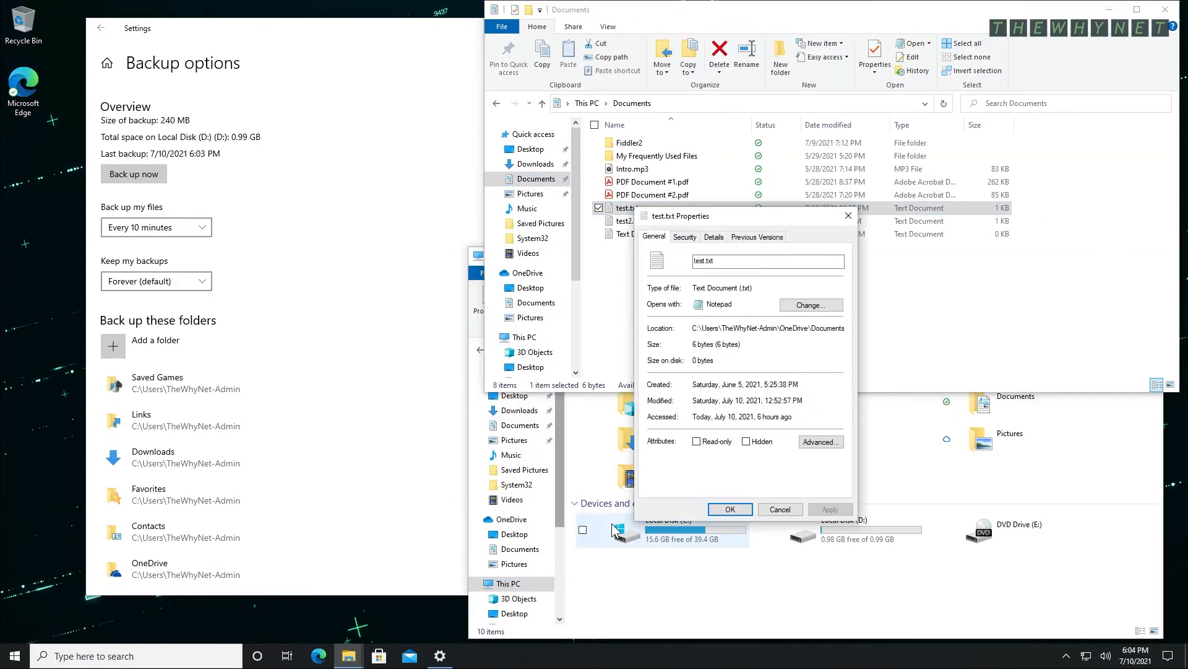
Check that test.txt's Previous Versions list is empty, then edit and save the file.
{"action": "left_click", "coordinate": [757, 235]}
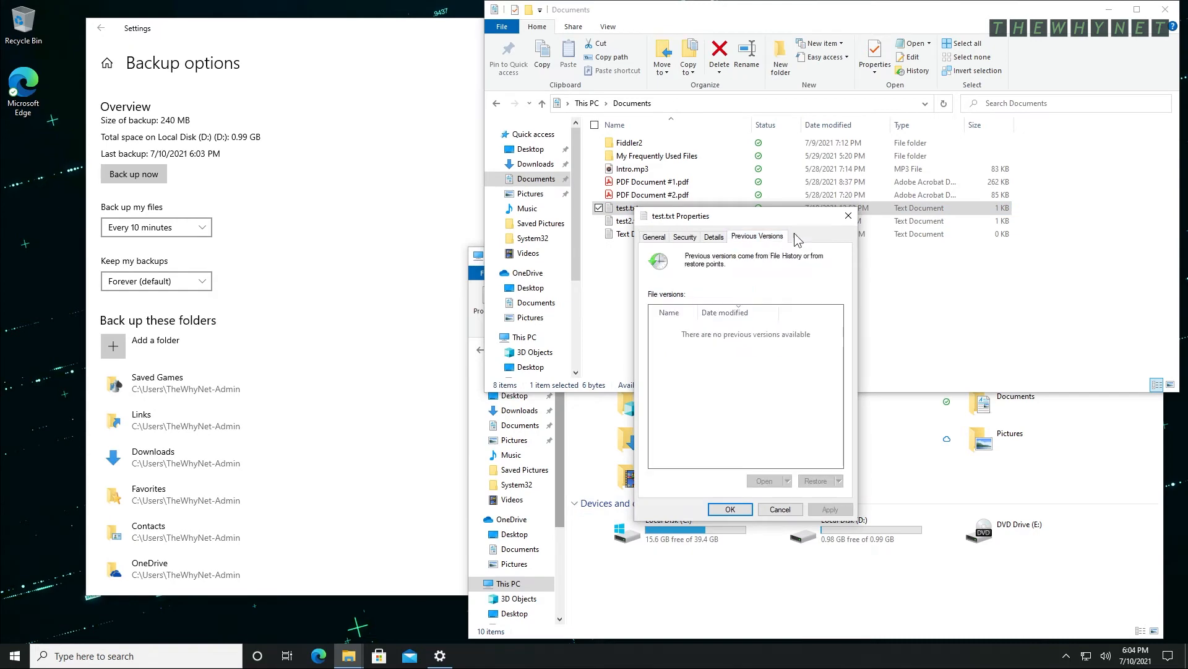
{"action": "left_click", "coordinate": [779, 508]}
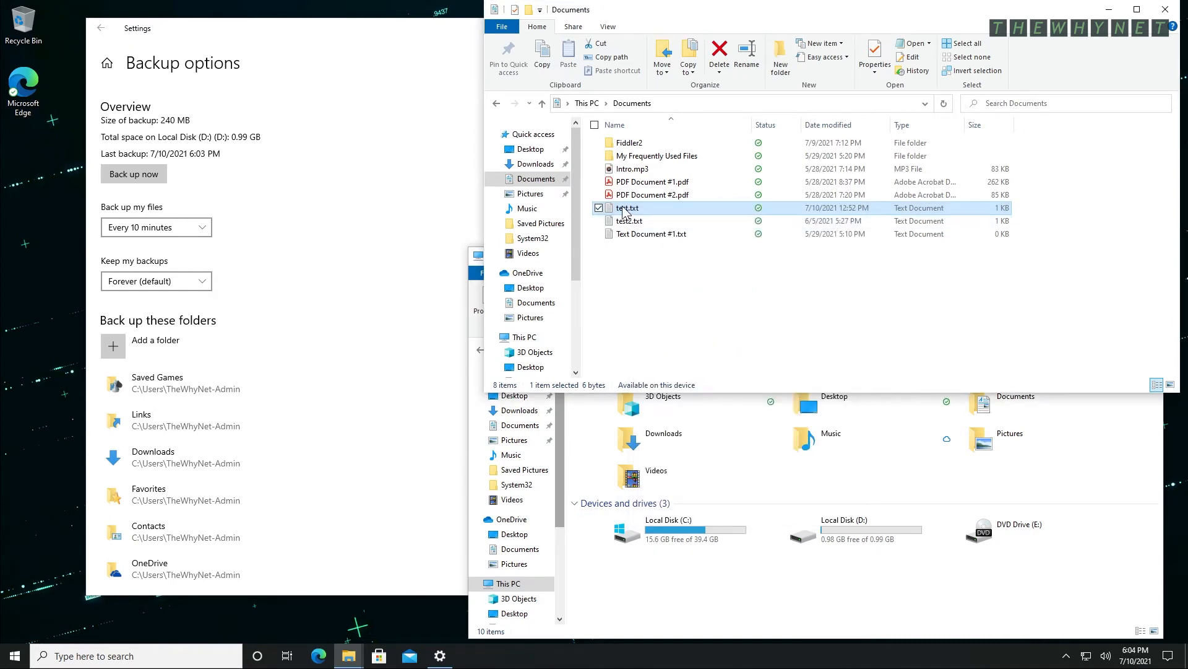
{"action": "double_click", "coordinate": [626, 207]}
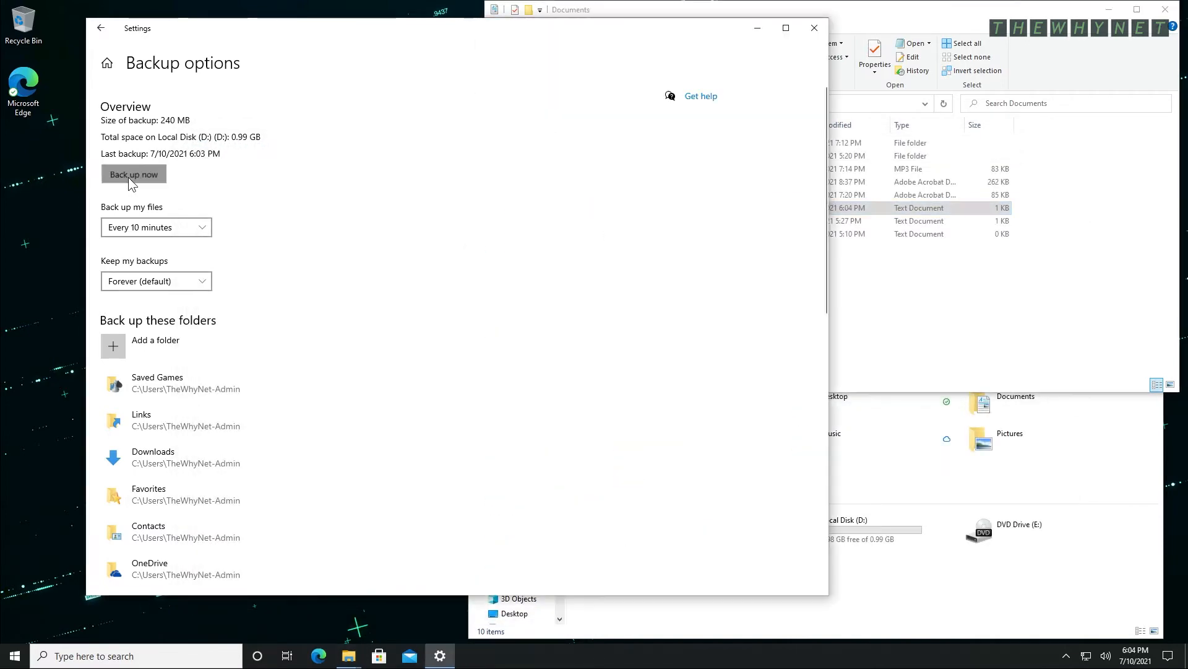
Back up now and view test.txt's new 6:04 PM previous version, closing the copy afterwards.
{"action": "left_click", "coordinate": [134, 174]}
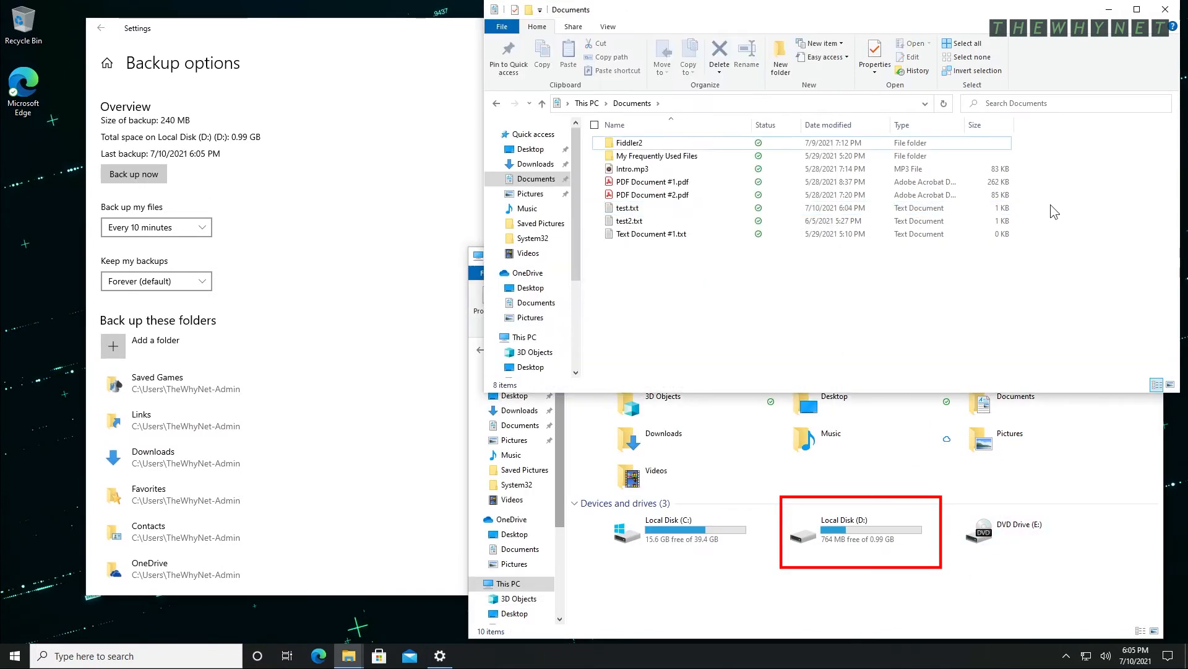
{"action": "left_click", "coordinate": [627, 206]}
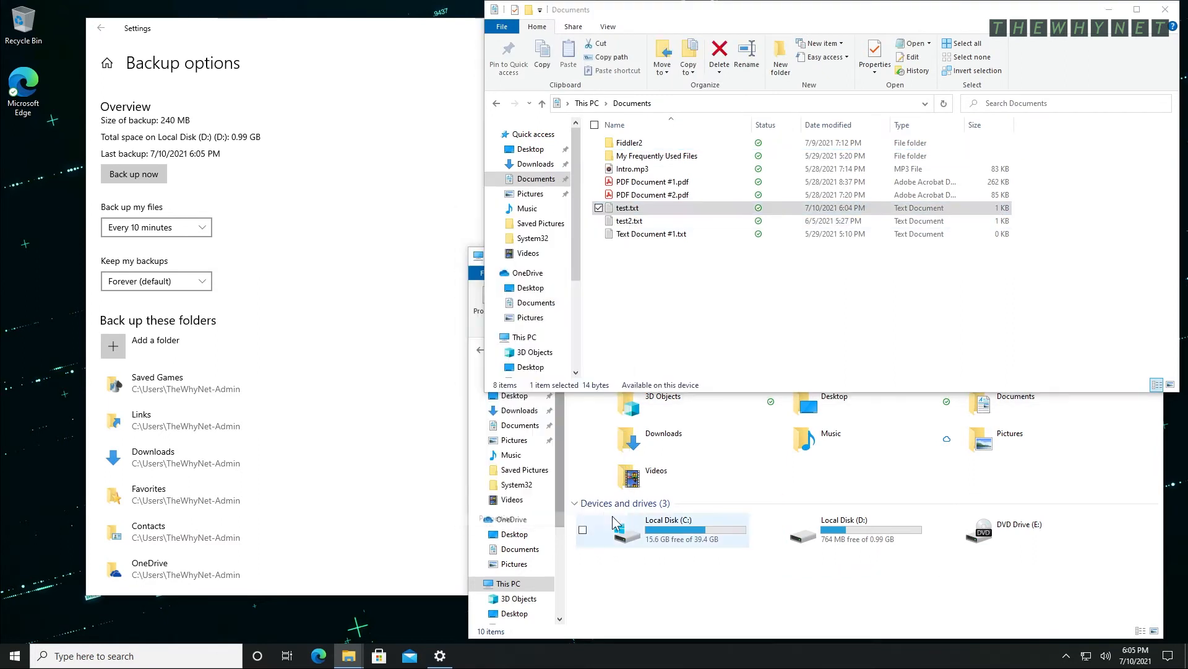
{"action": "left_click", "coordinate": [757, 235]}
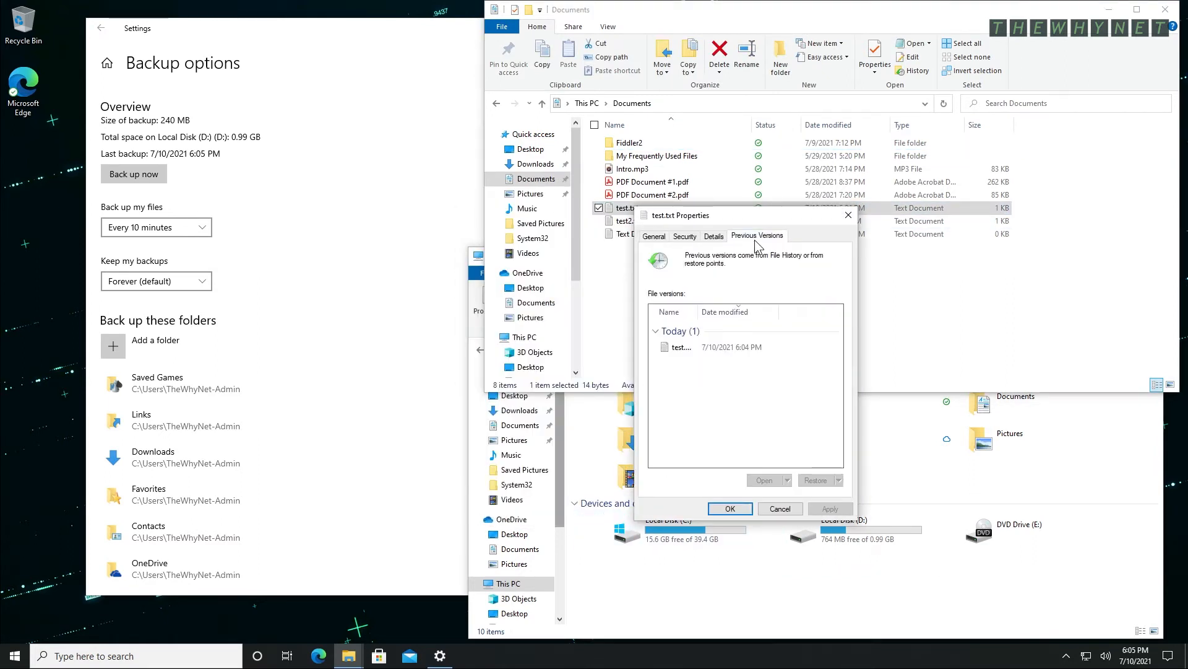
{"action": "left_click", "coordinate": [682, 347]}
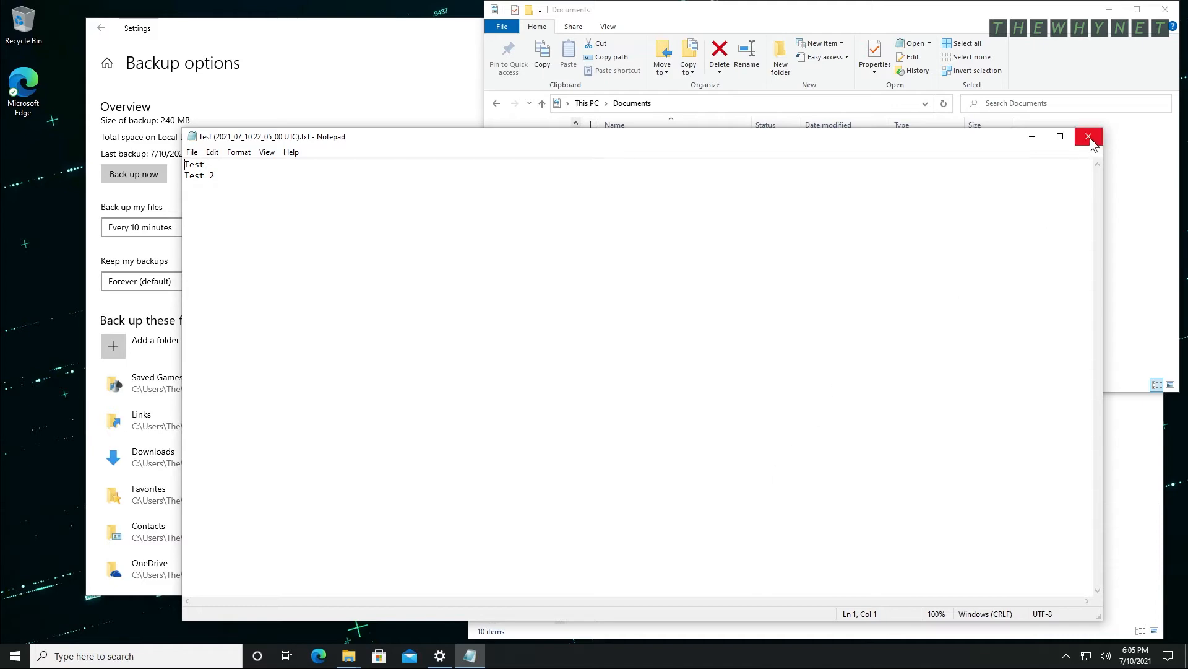
{"action": "left_click", "coordinate": [1089, 138]}
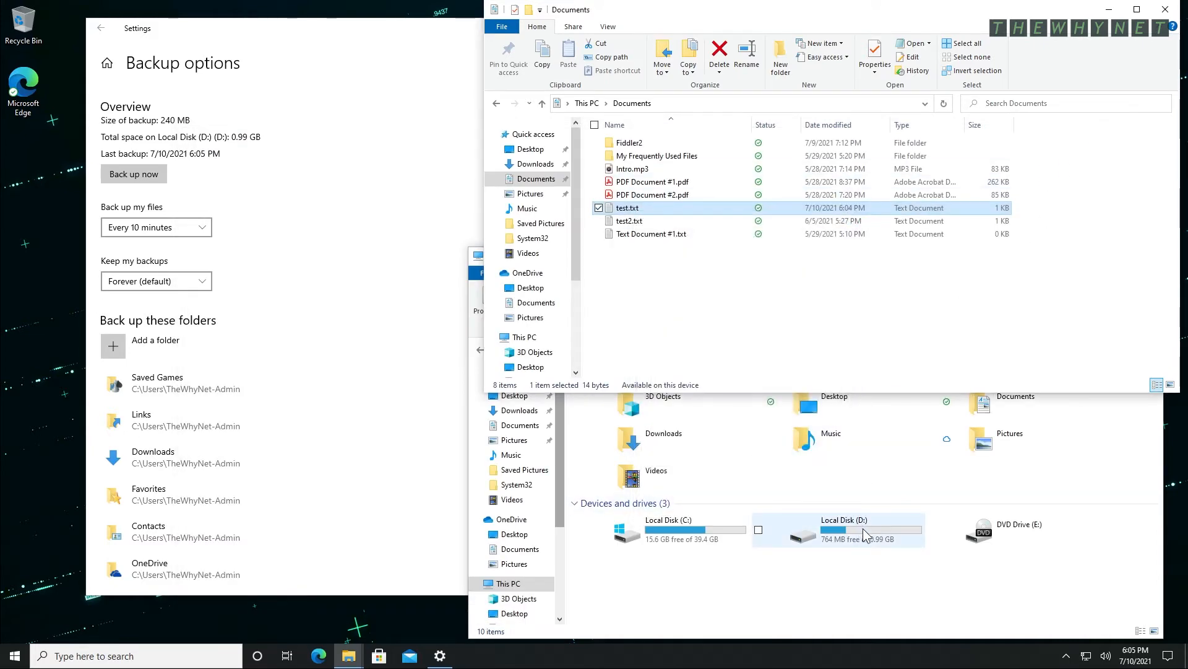
Browse D:\FileHistory down through user, TWN-CLIENT, Data, C, Users, user to the OneDrive Documents backup.
{"action": "double_click", "coordinate": [840, 528]}
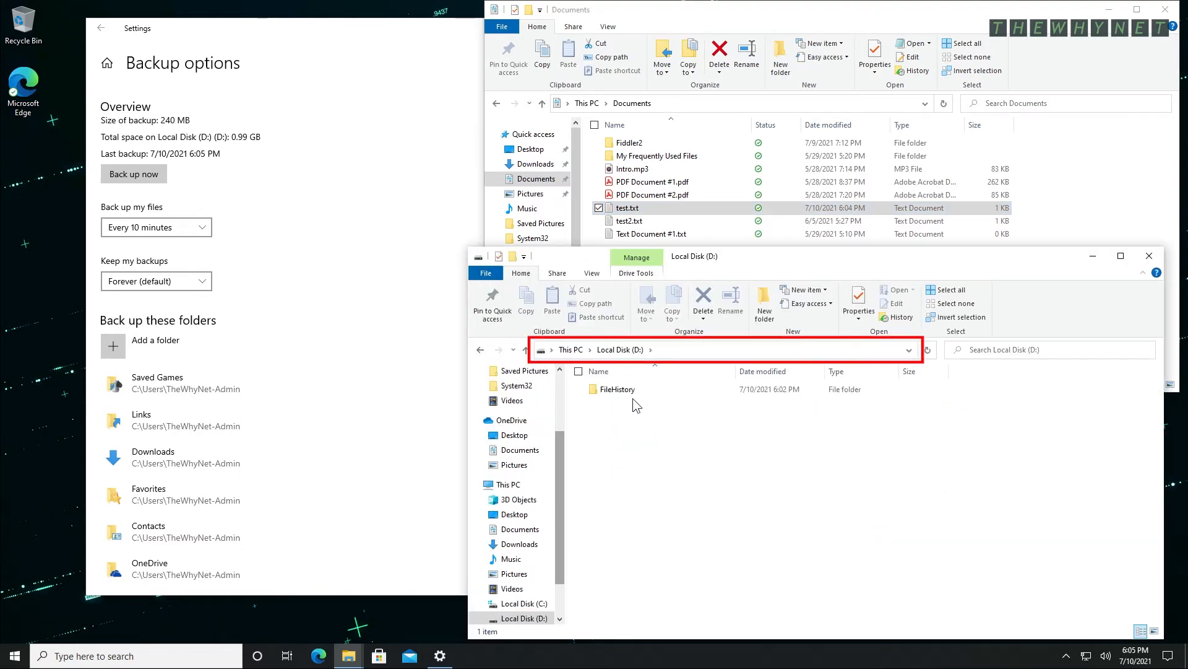
{"action": "double_click", "coordinate": [615, 389]}
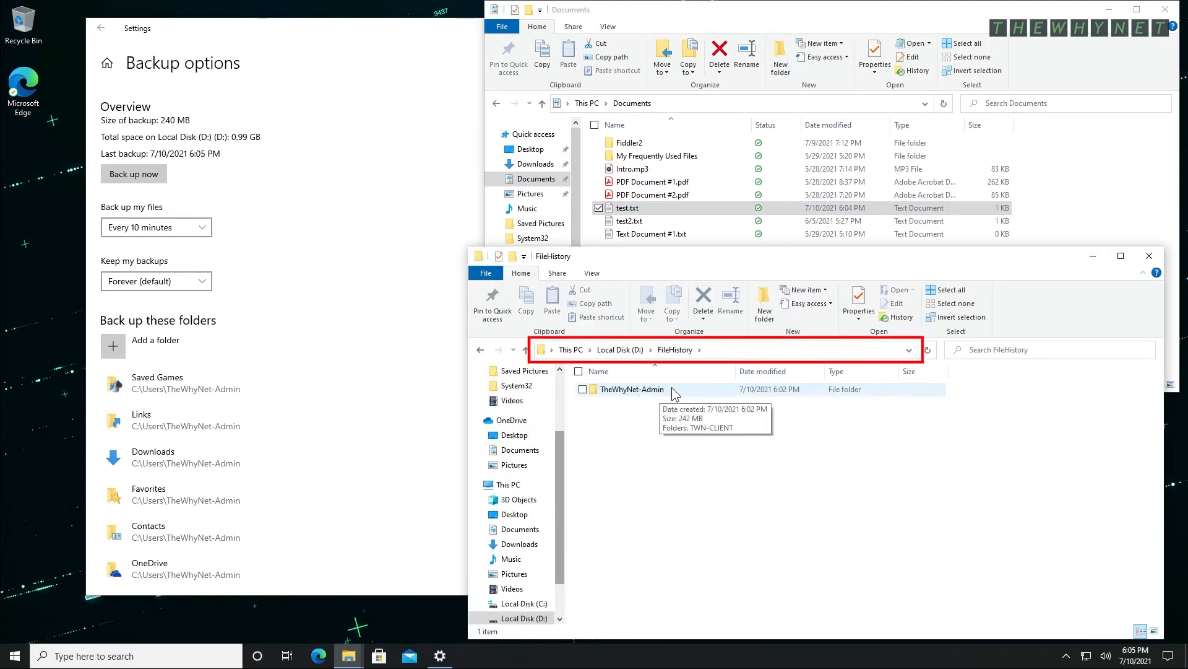
{"action": "double_click", "coordinate": [630, 388]}
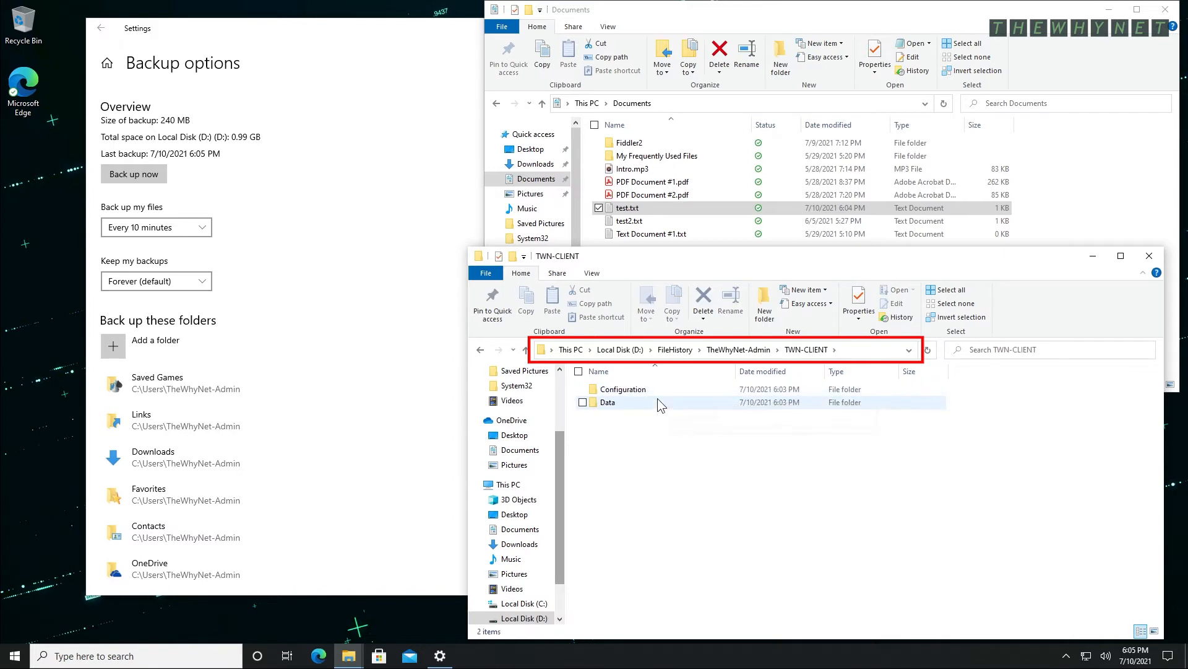
{"action": "double_click", "coordinate": [609, 401]}
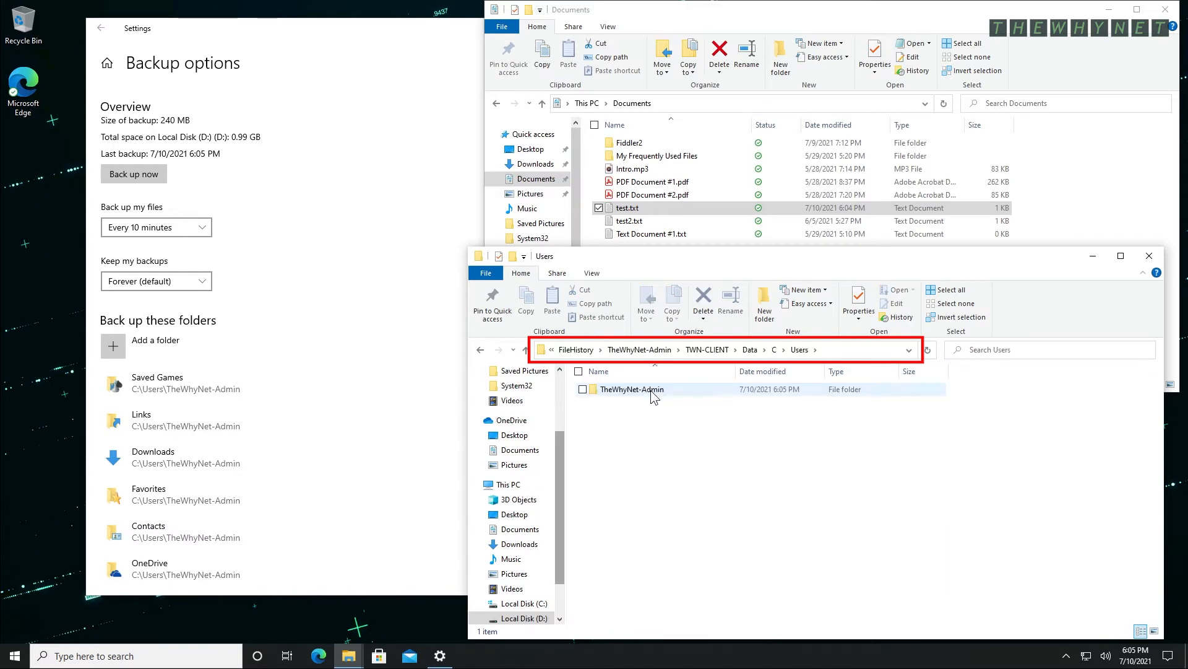
{"action": "double_click", "coordinate": [630, 388]}
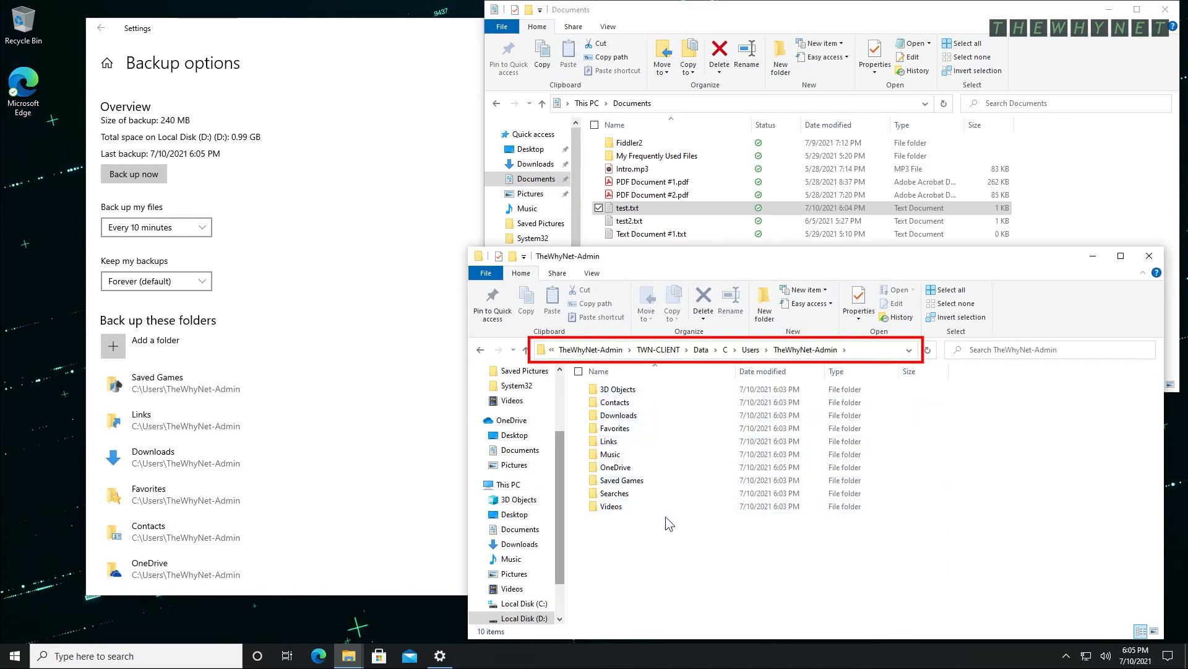
{"action": "left_click", "coordinate": [615, 466]}
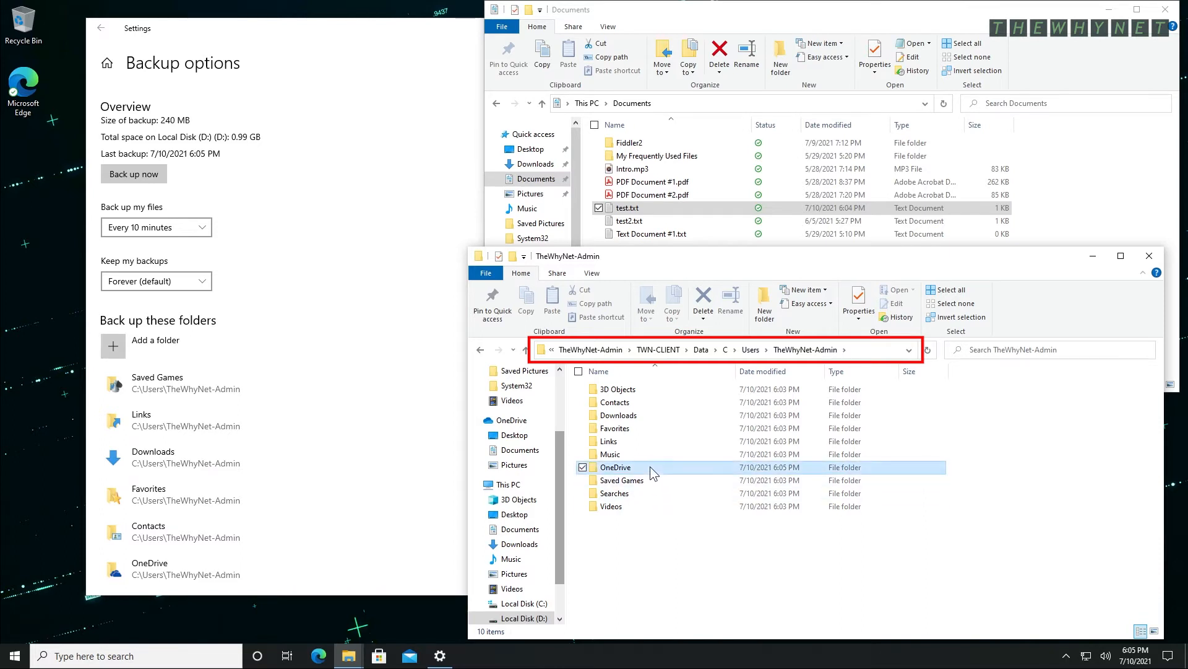
{"action": "double_click", "coordinate": [617, 467]}
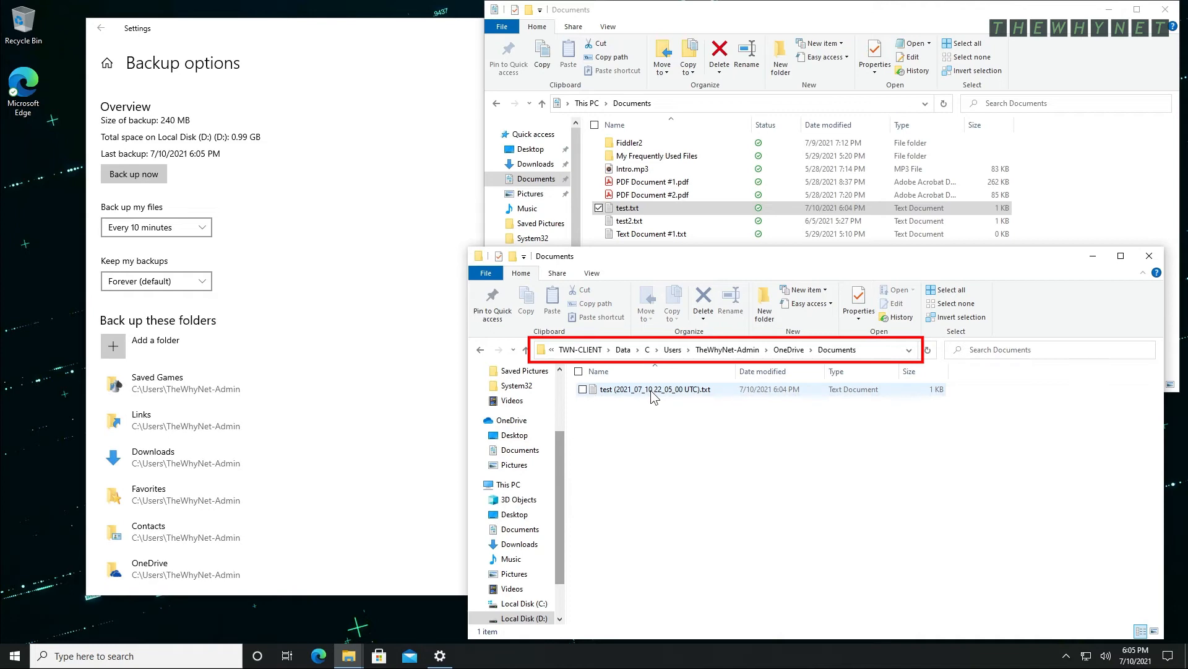
Add the line 'Test 3' to test.txt and check its Previous Versions now list 6:06 and 6:04 PM.
{"action": "double_click", "coordinate": [628, 208]}
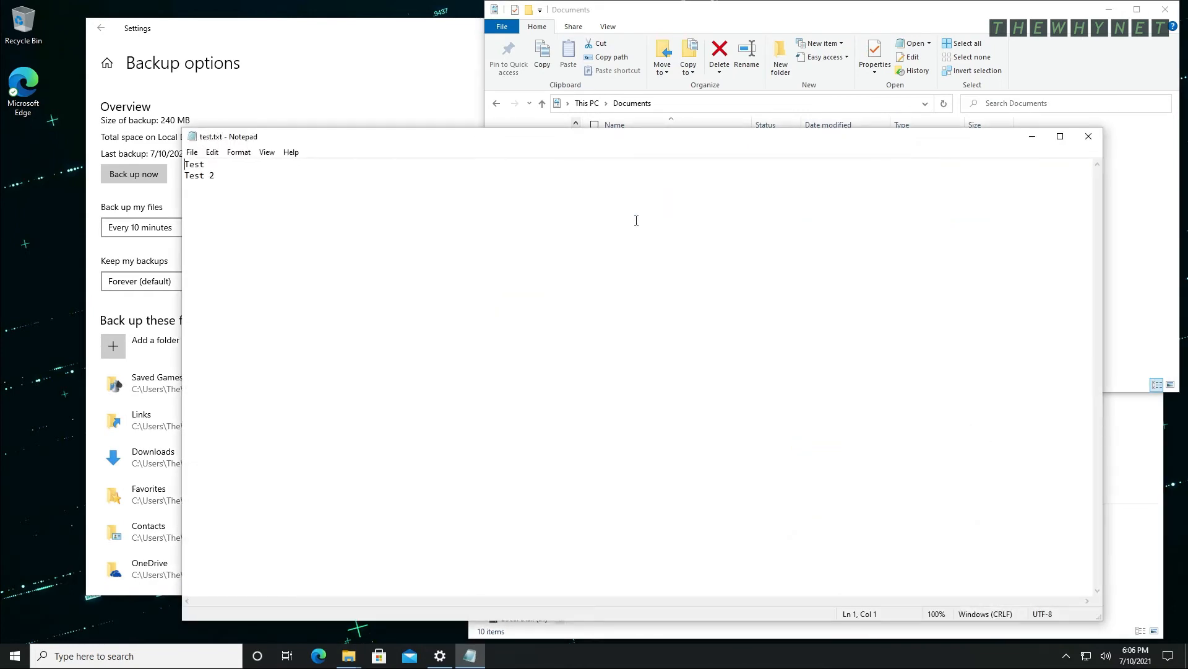
{"action": "type", "text": "Test 3"}
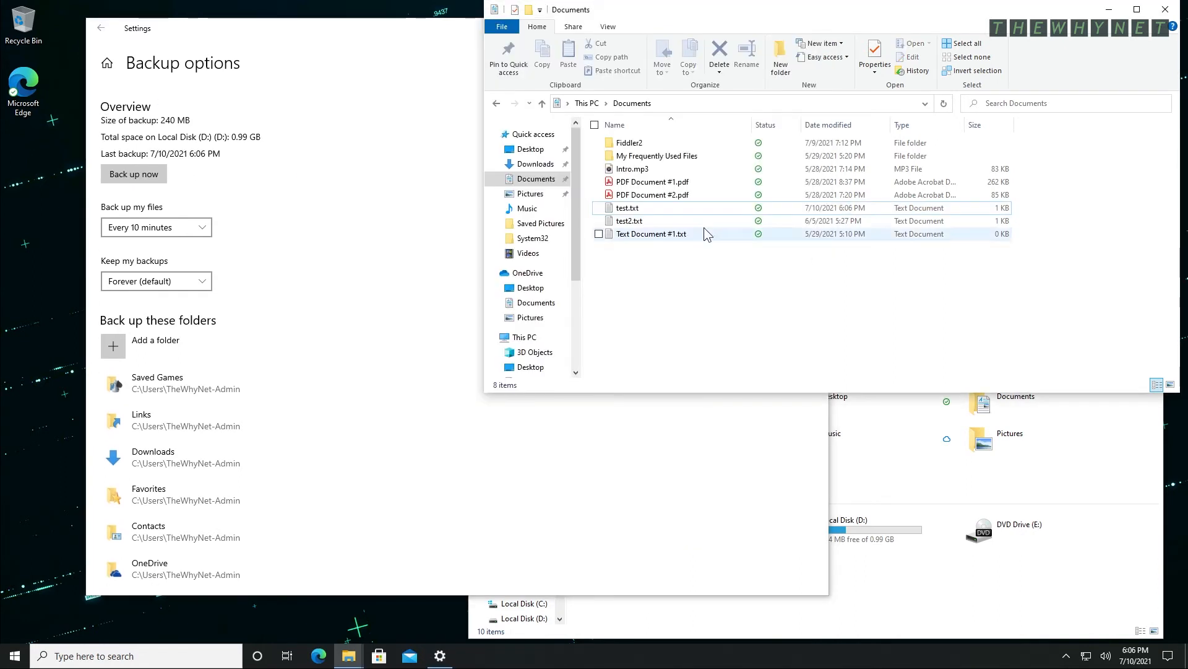
{"action": "right_click", "coordinate": [626, 207]}
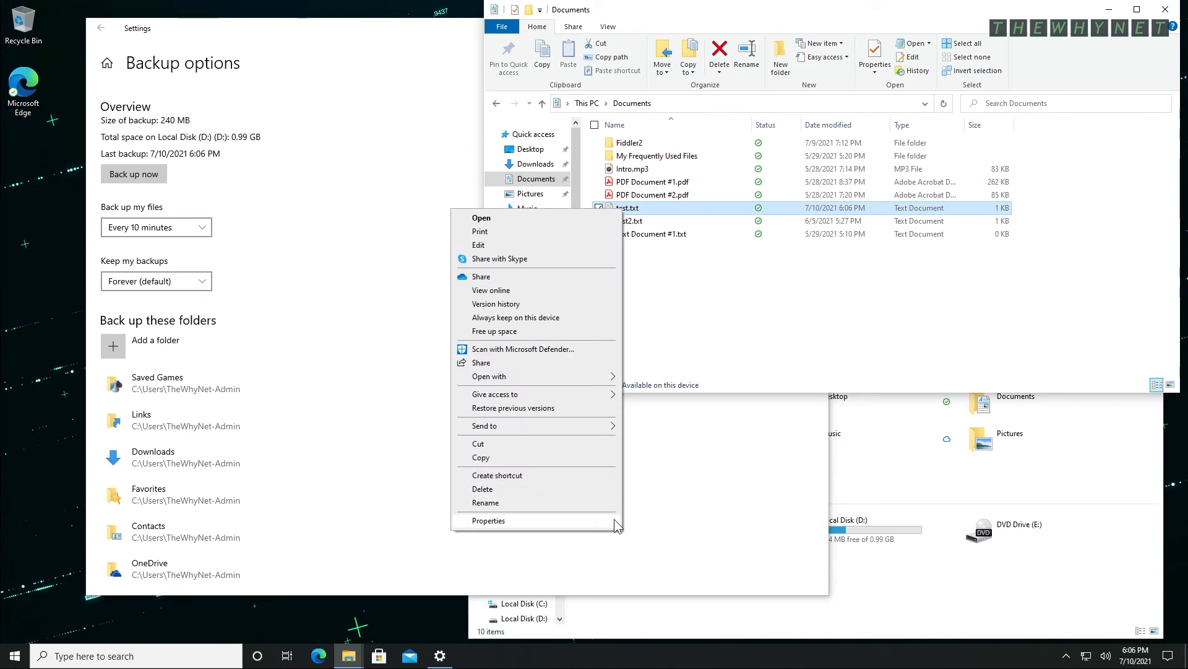
{"action": "left_click", "coordinate": [488, 520]}
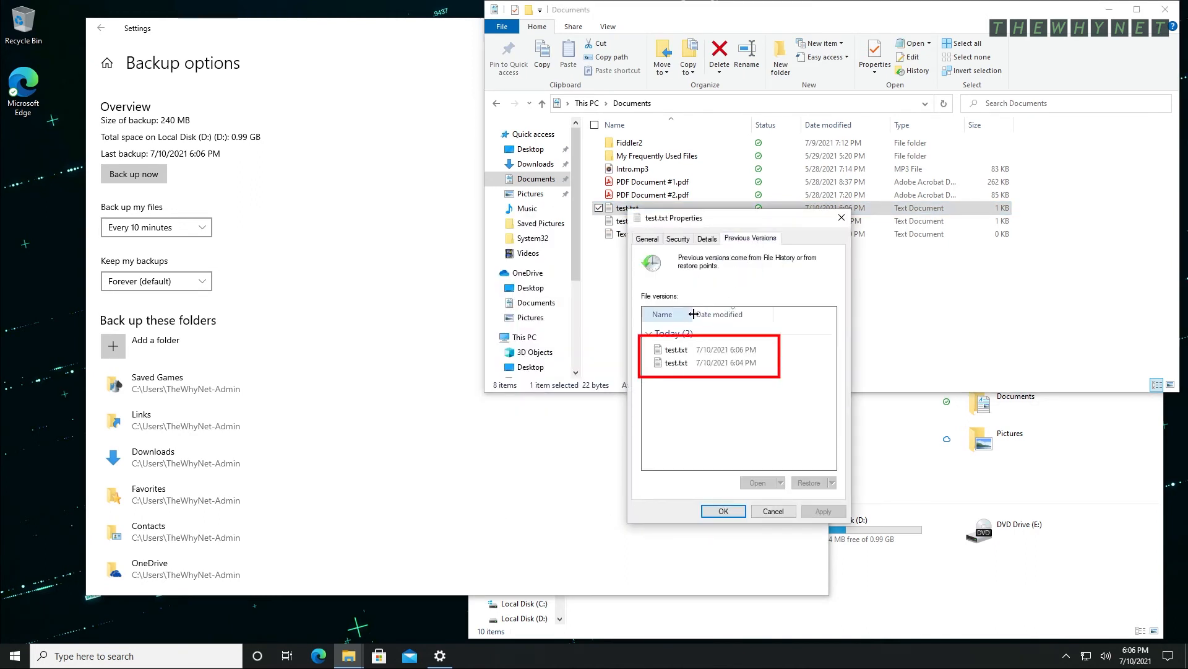
{"action": "left_click", "coordinate": [674, 363]}
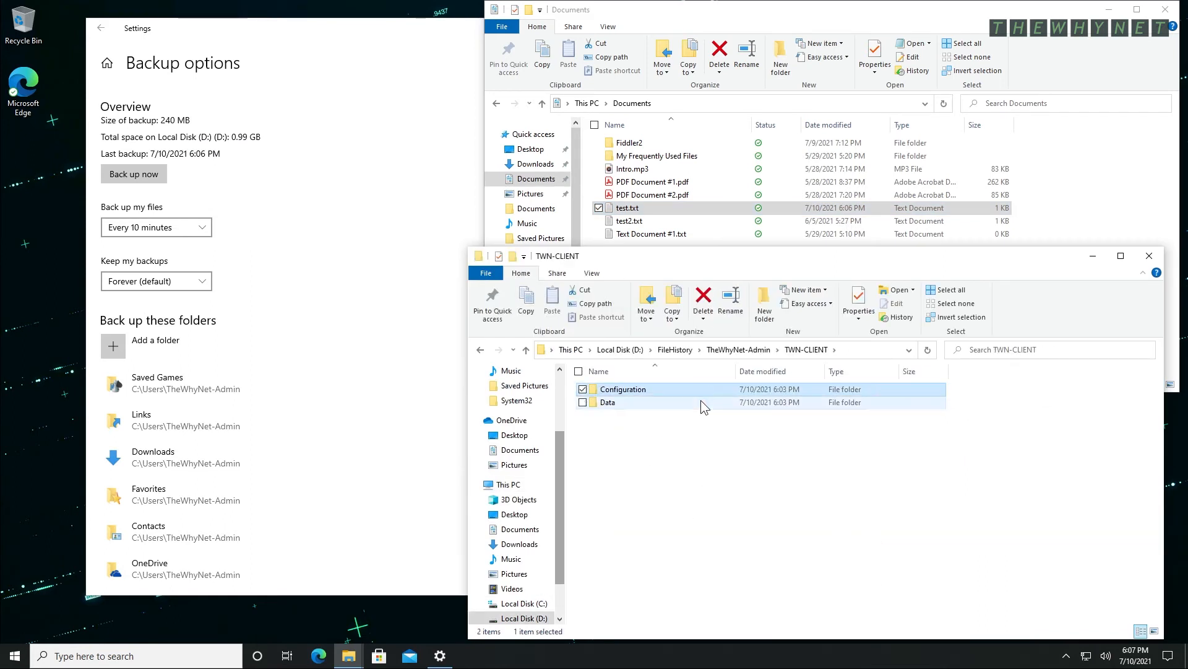
Reach the backed-up Documents folder on D: and open the 6:06 PM copy of test.txt.
{"action": "double_click", "coordinate": [607, 401]}
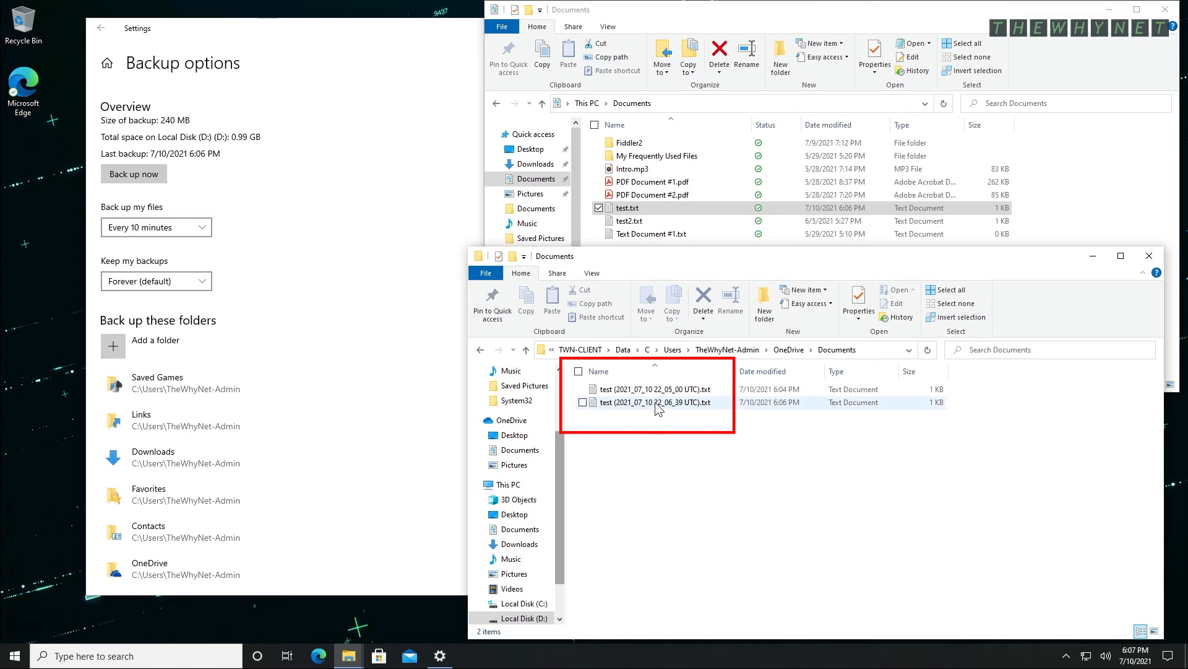
{"action": "double_click", "coordinate": [654, 401]}
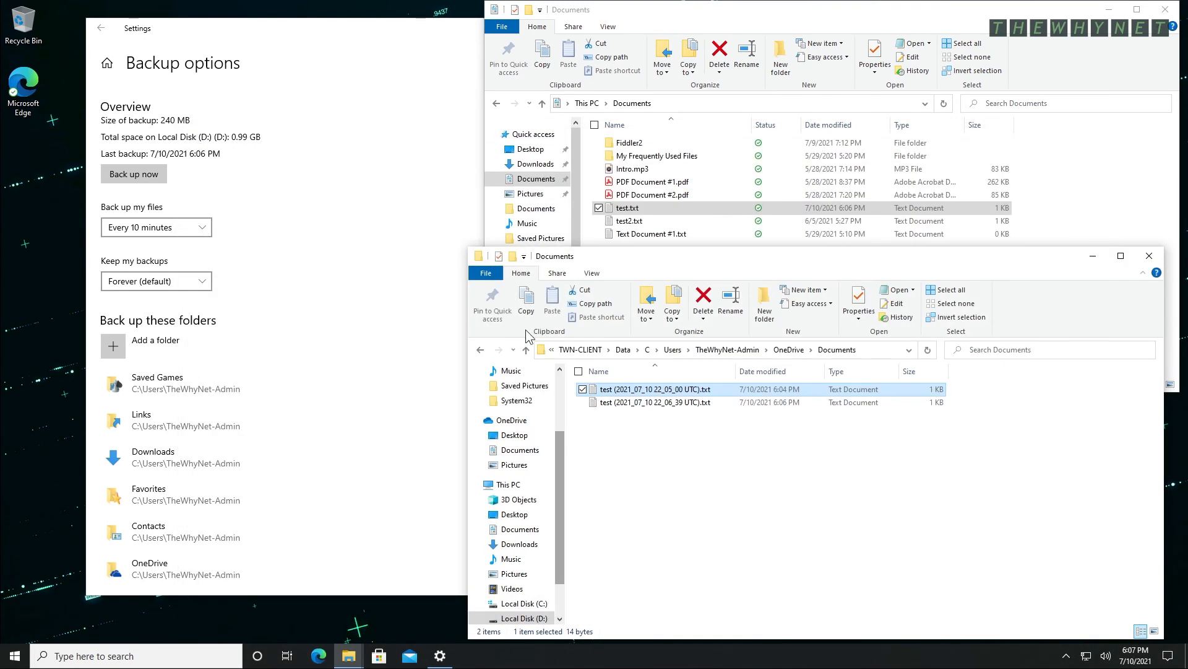
Show the breadcrumb dropdown of parent locations from FileHistory up to This PC.
{"action": "left_click", "coordinate": [556, 349]}
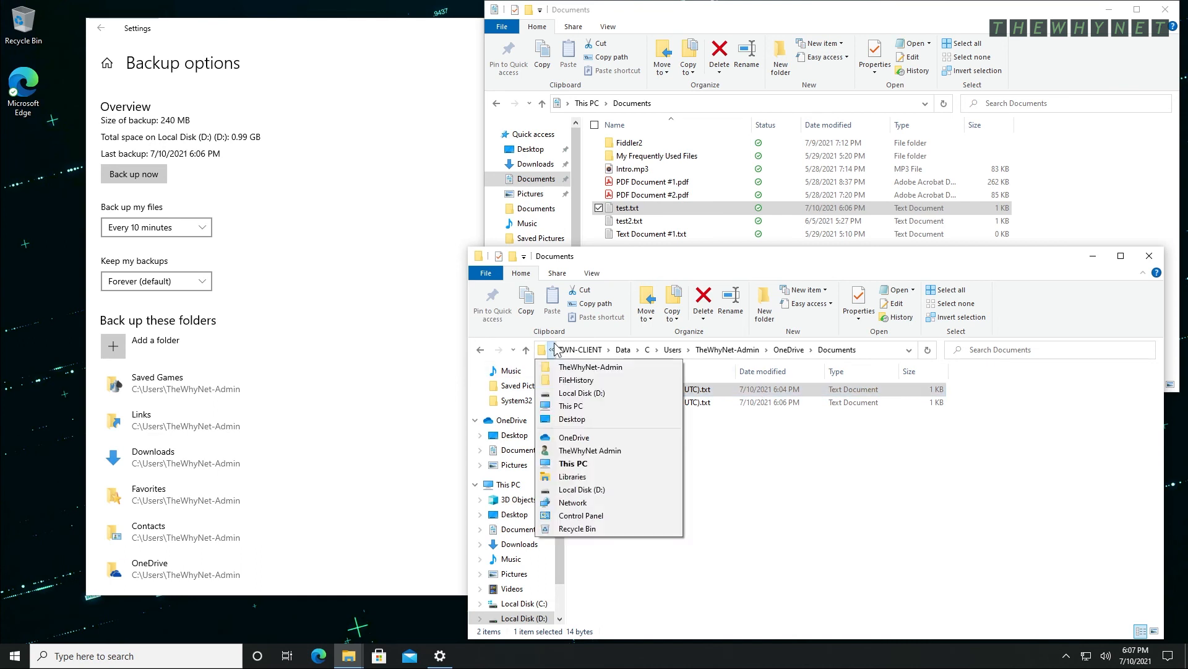